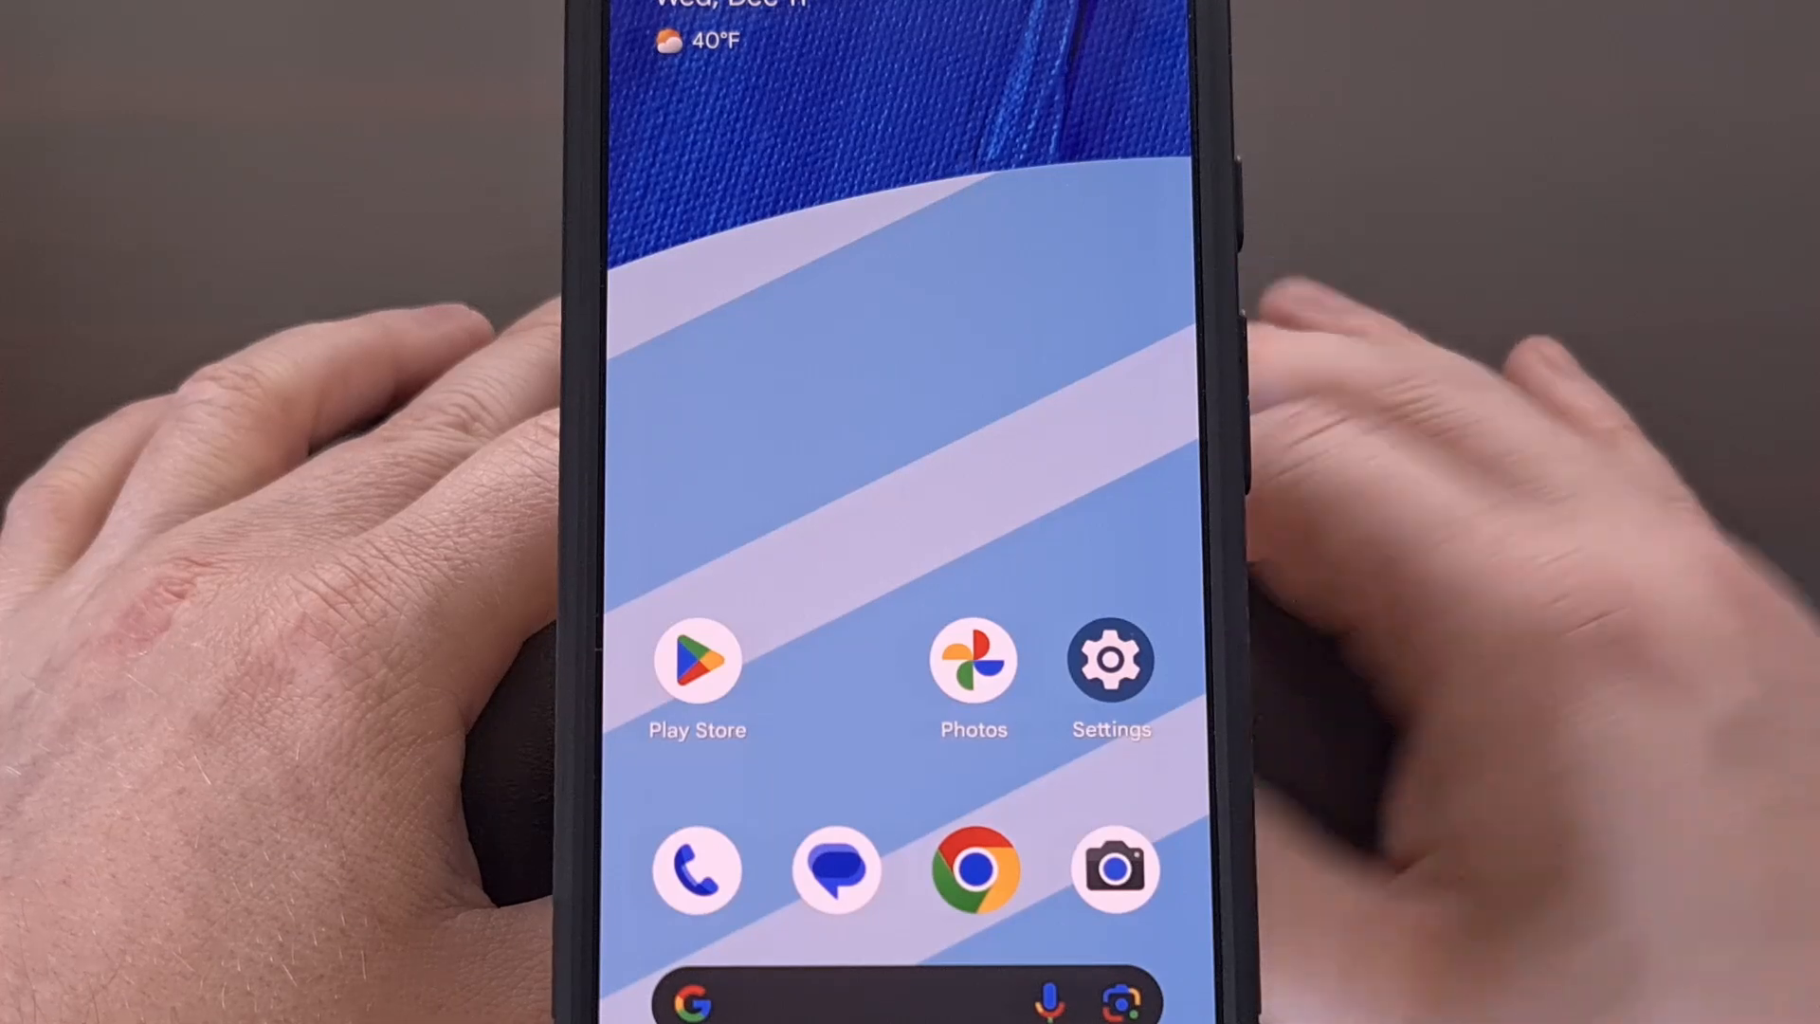
- Open the device Settings app from the home screen
left_click(1108, 664)
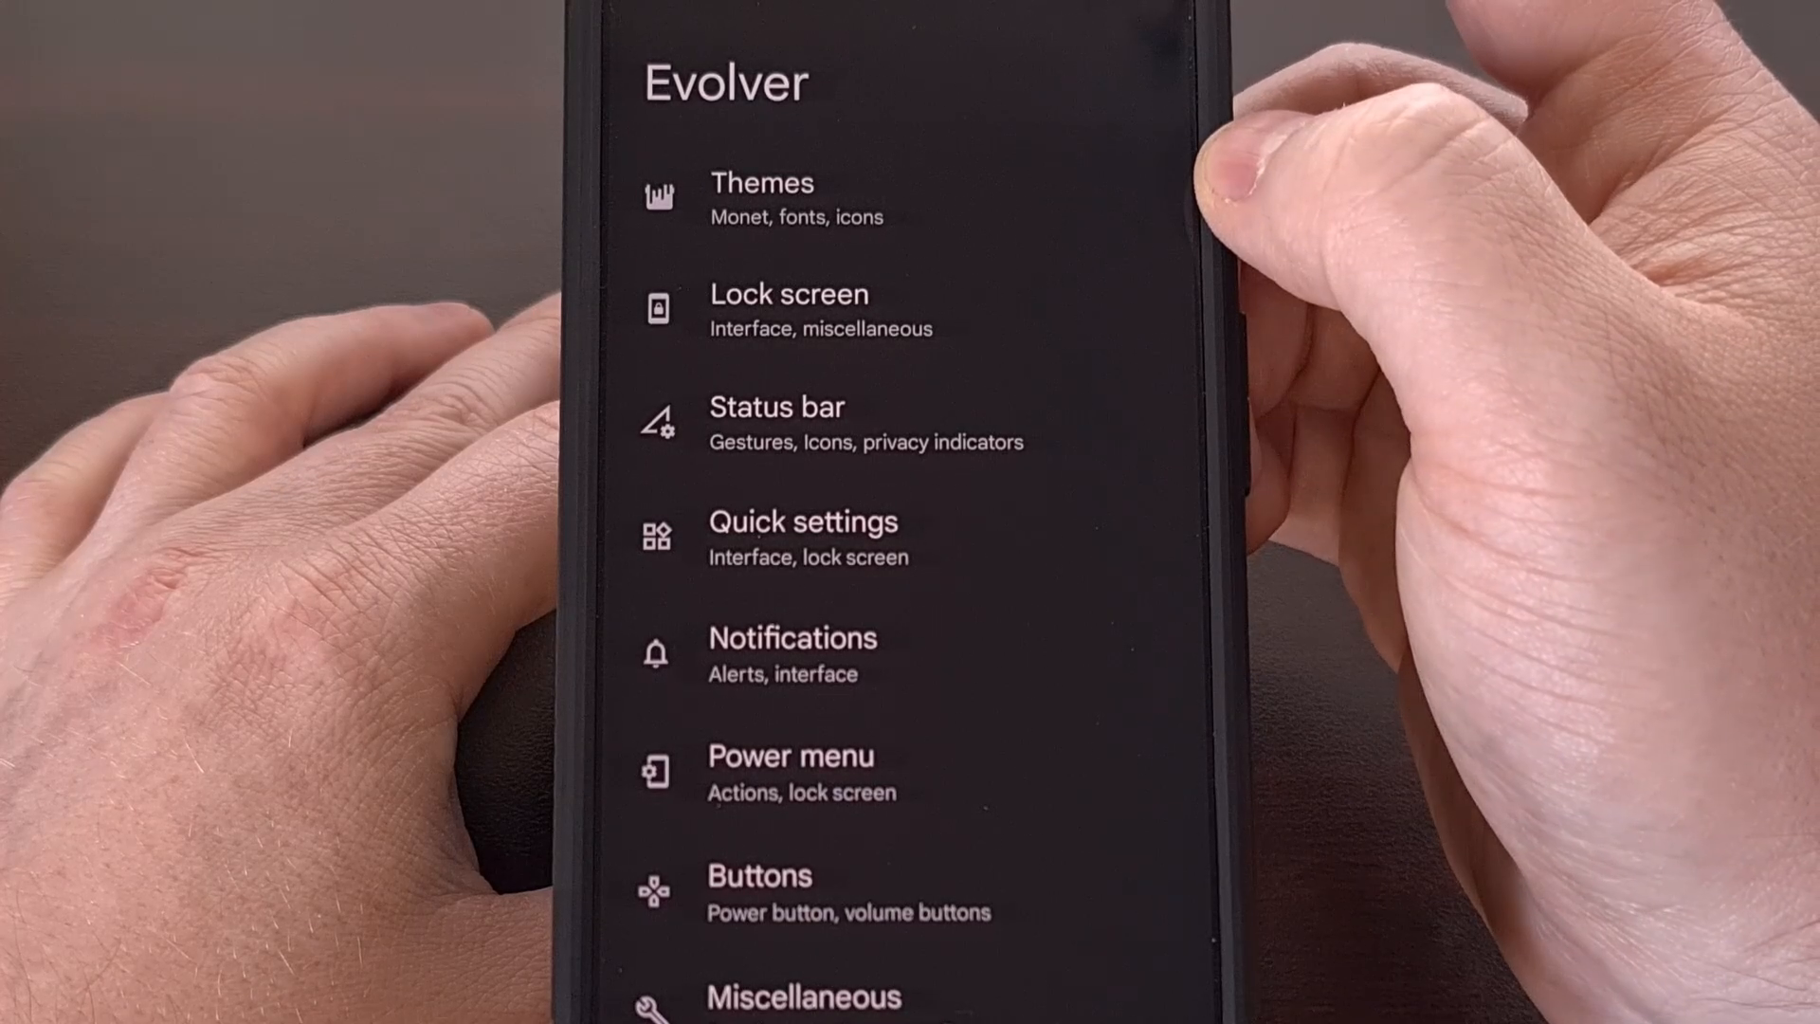
- Open Themes, then Monet settings, and scroll through the colour engine options
left_click(797, 197)
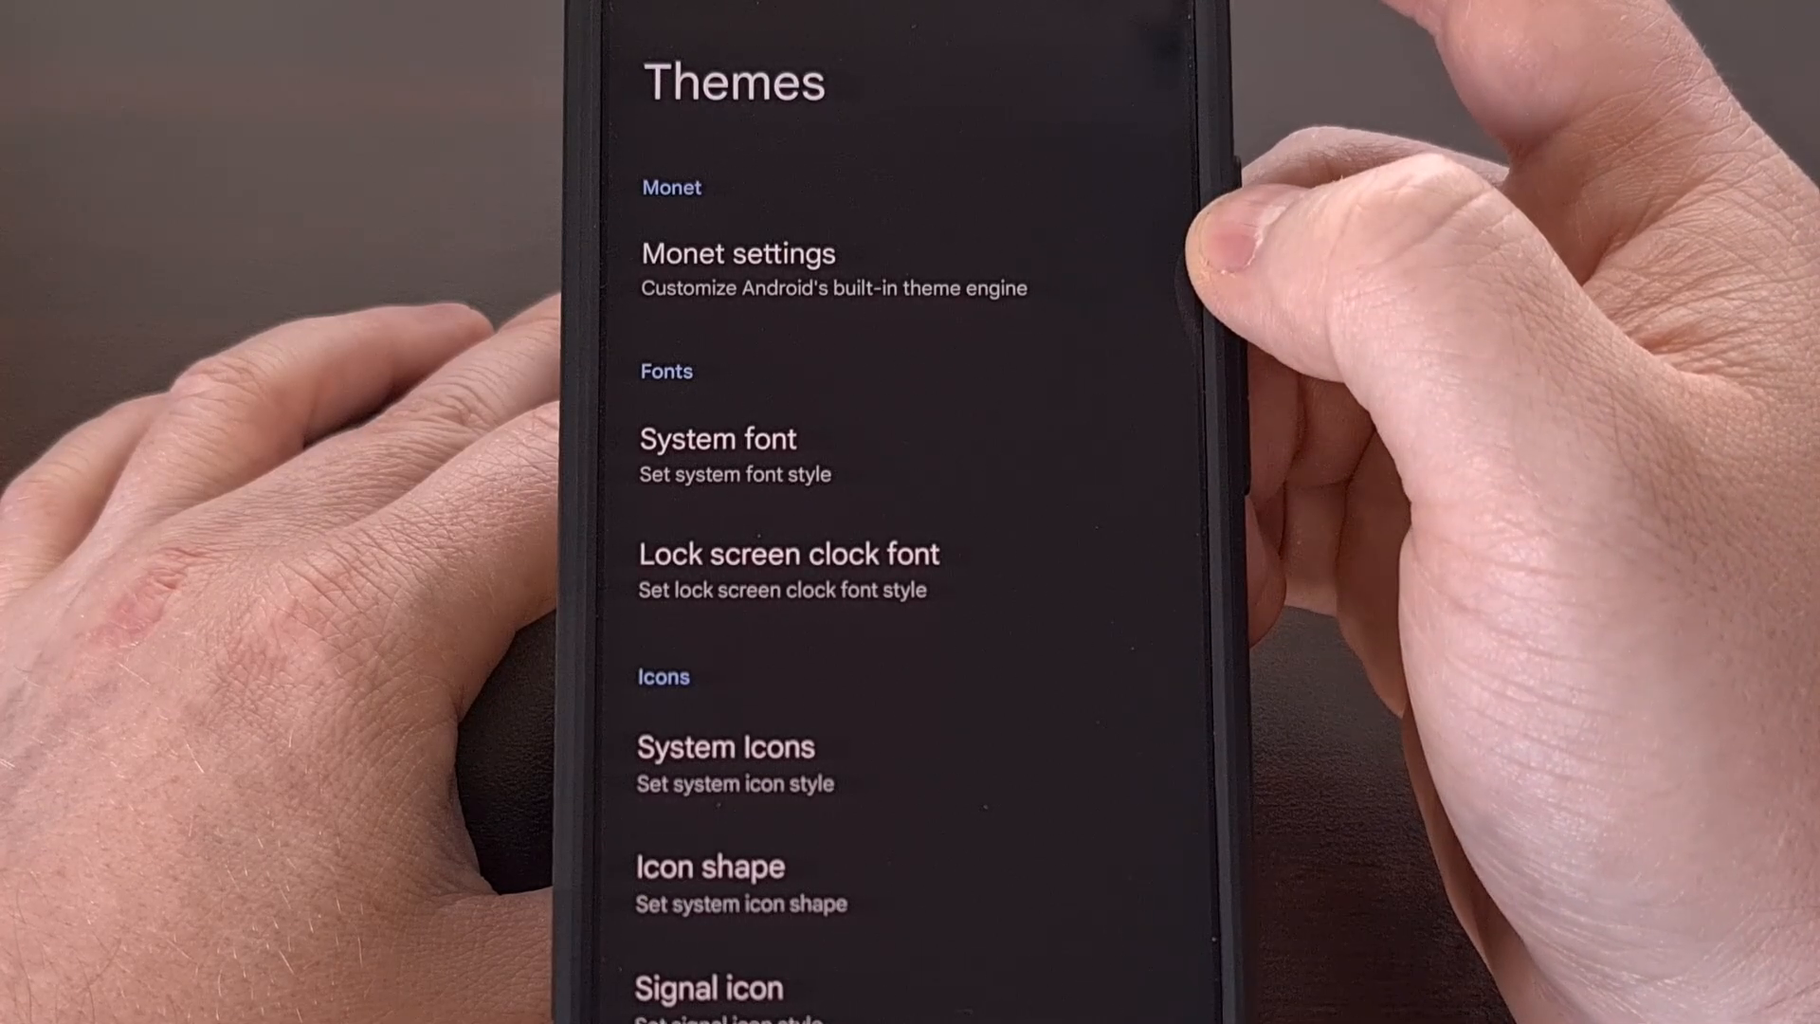
left_click(738, 253)
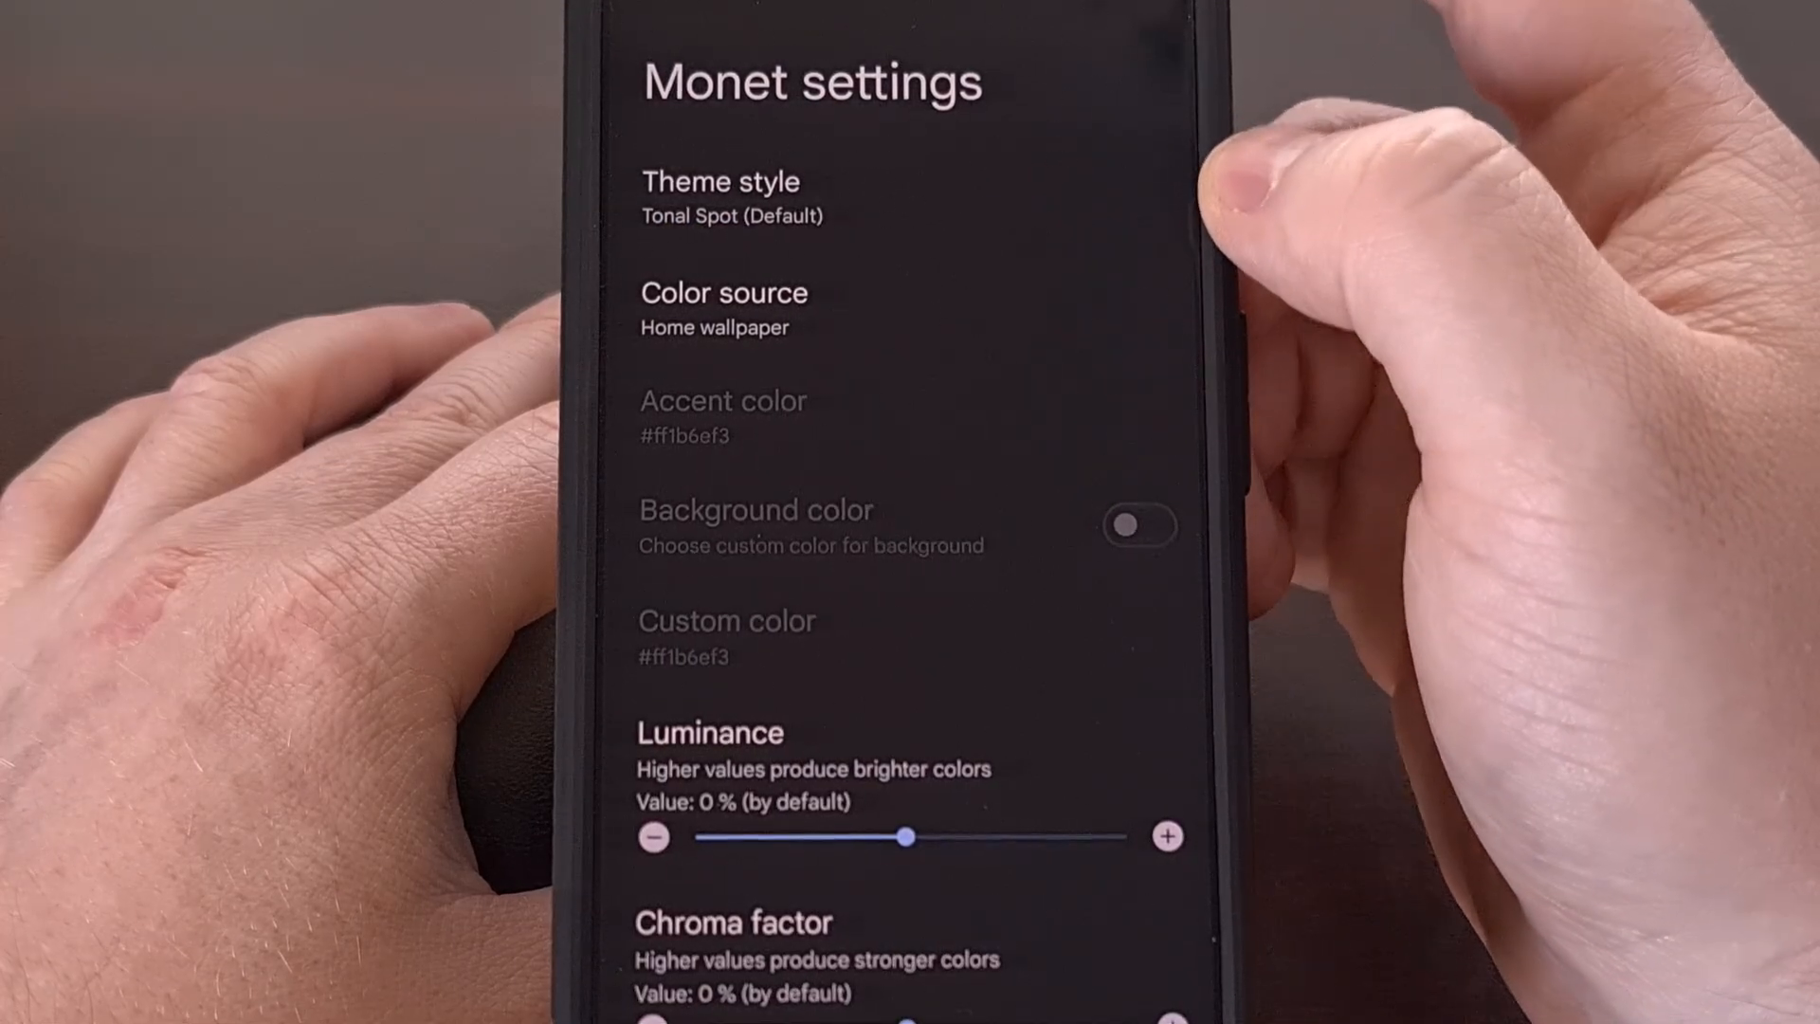
scroll("down", 3)
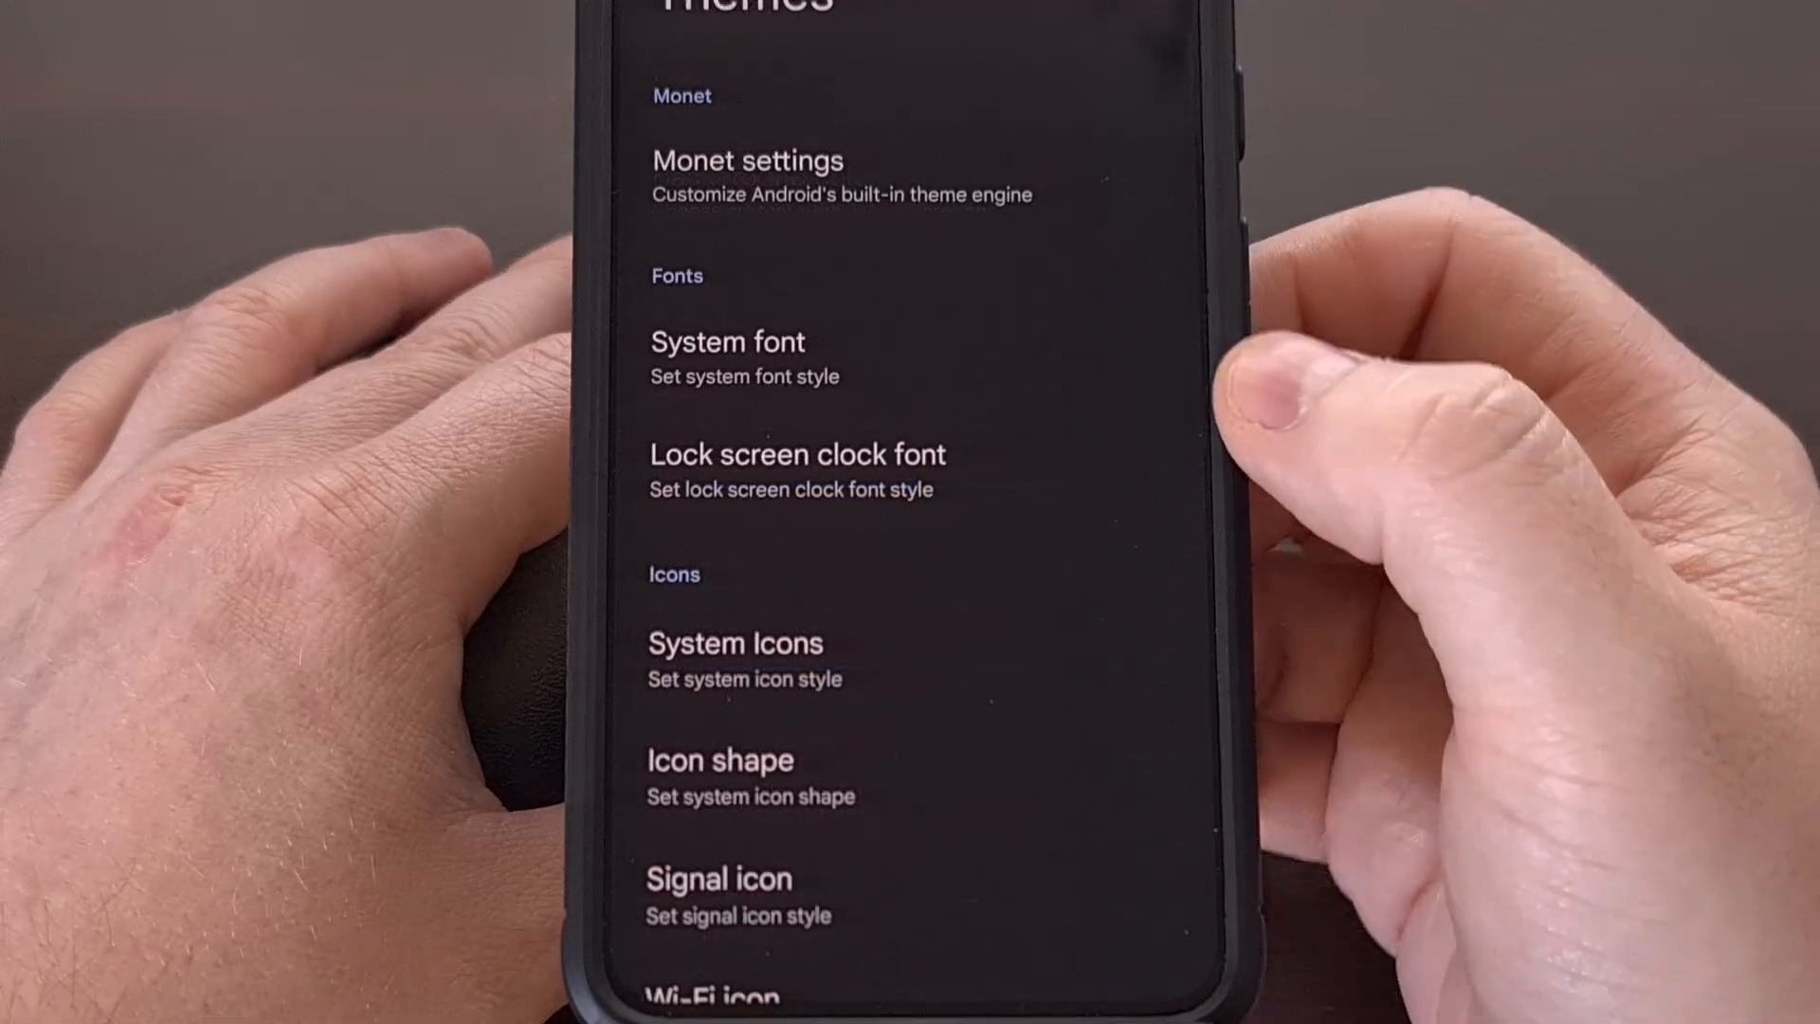
left_click(728, 342)
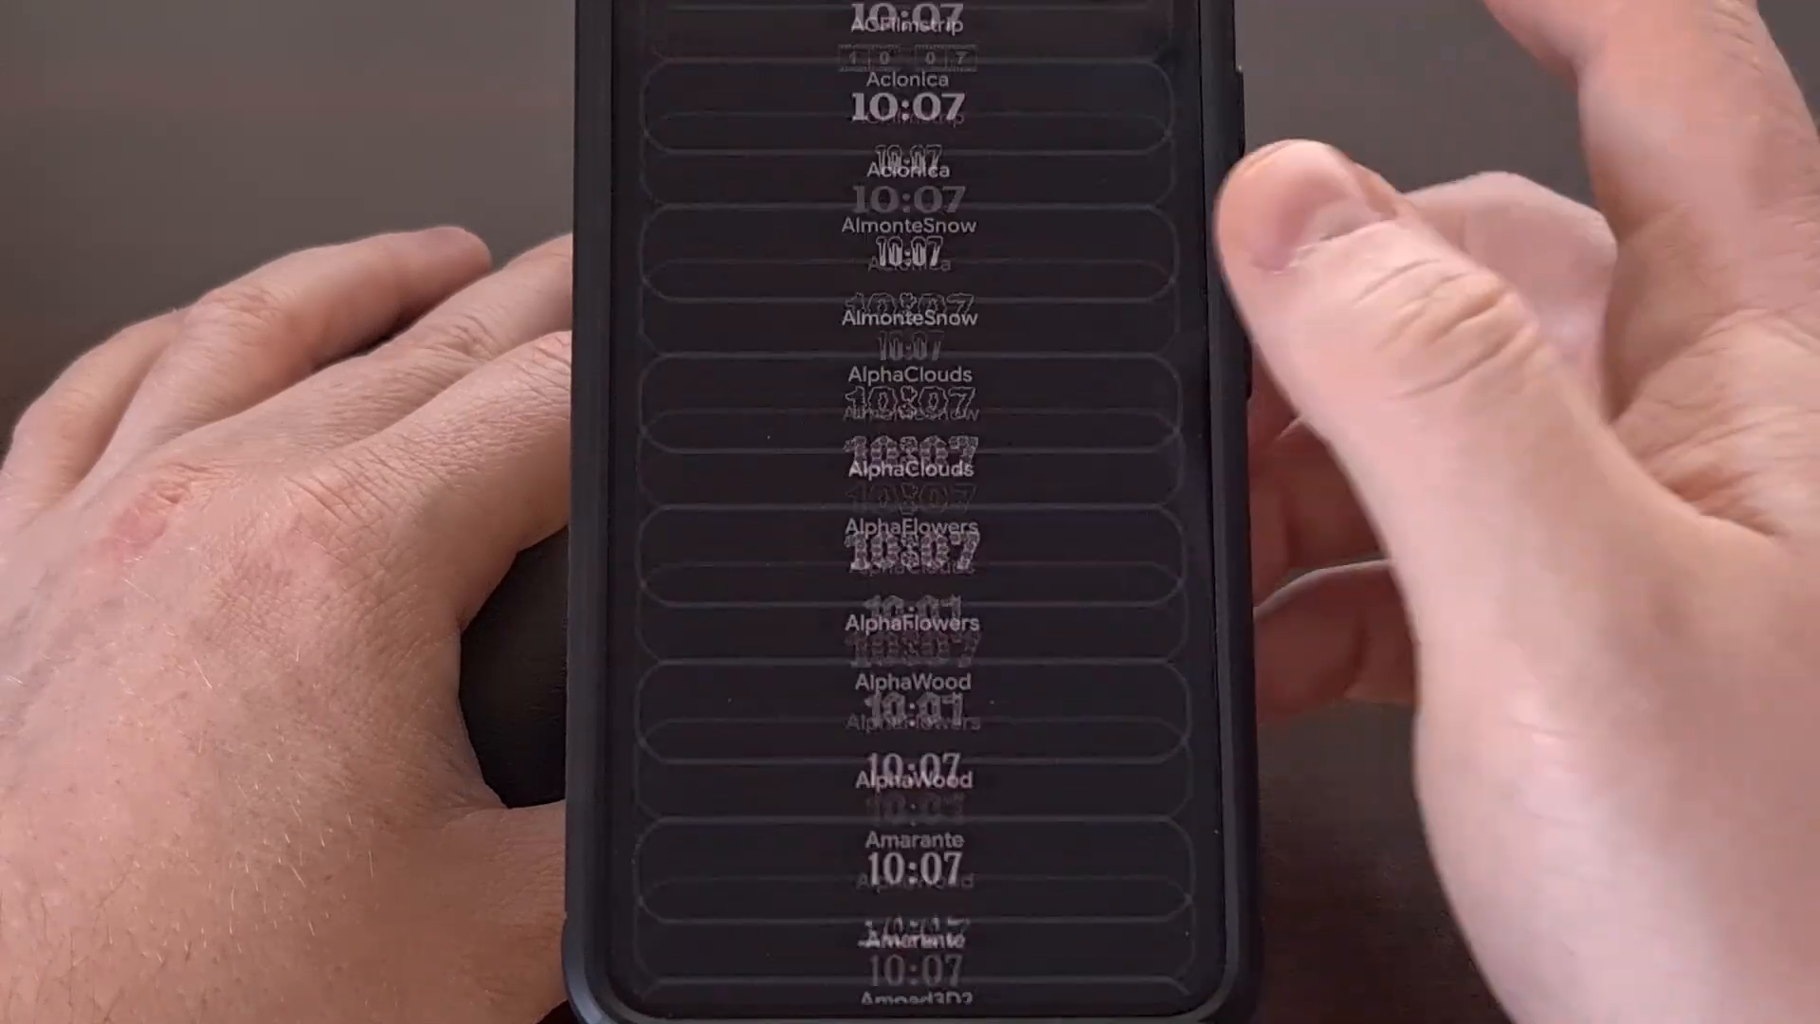
scroll("down", 3)
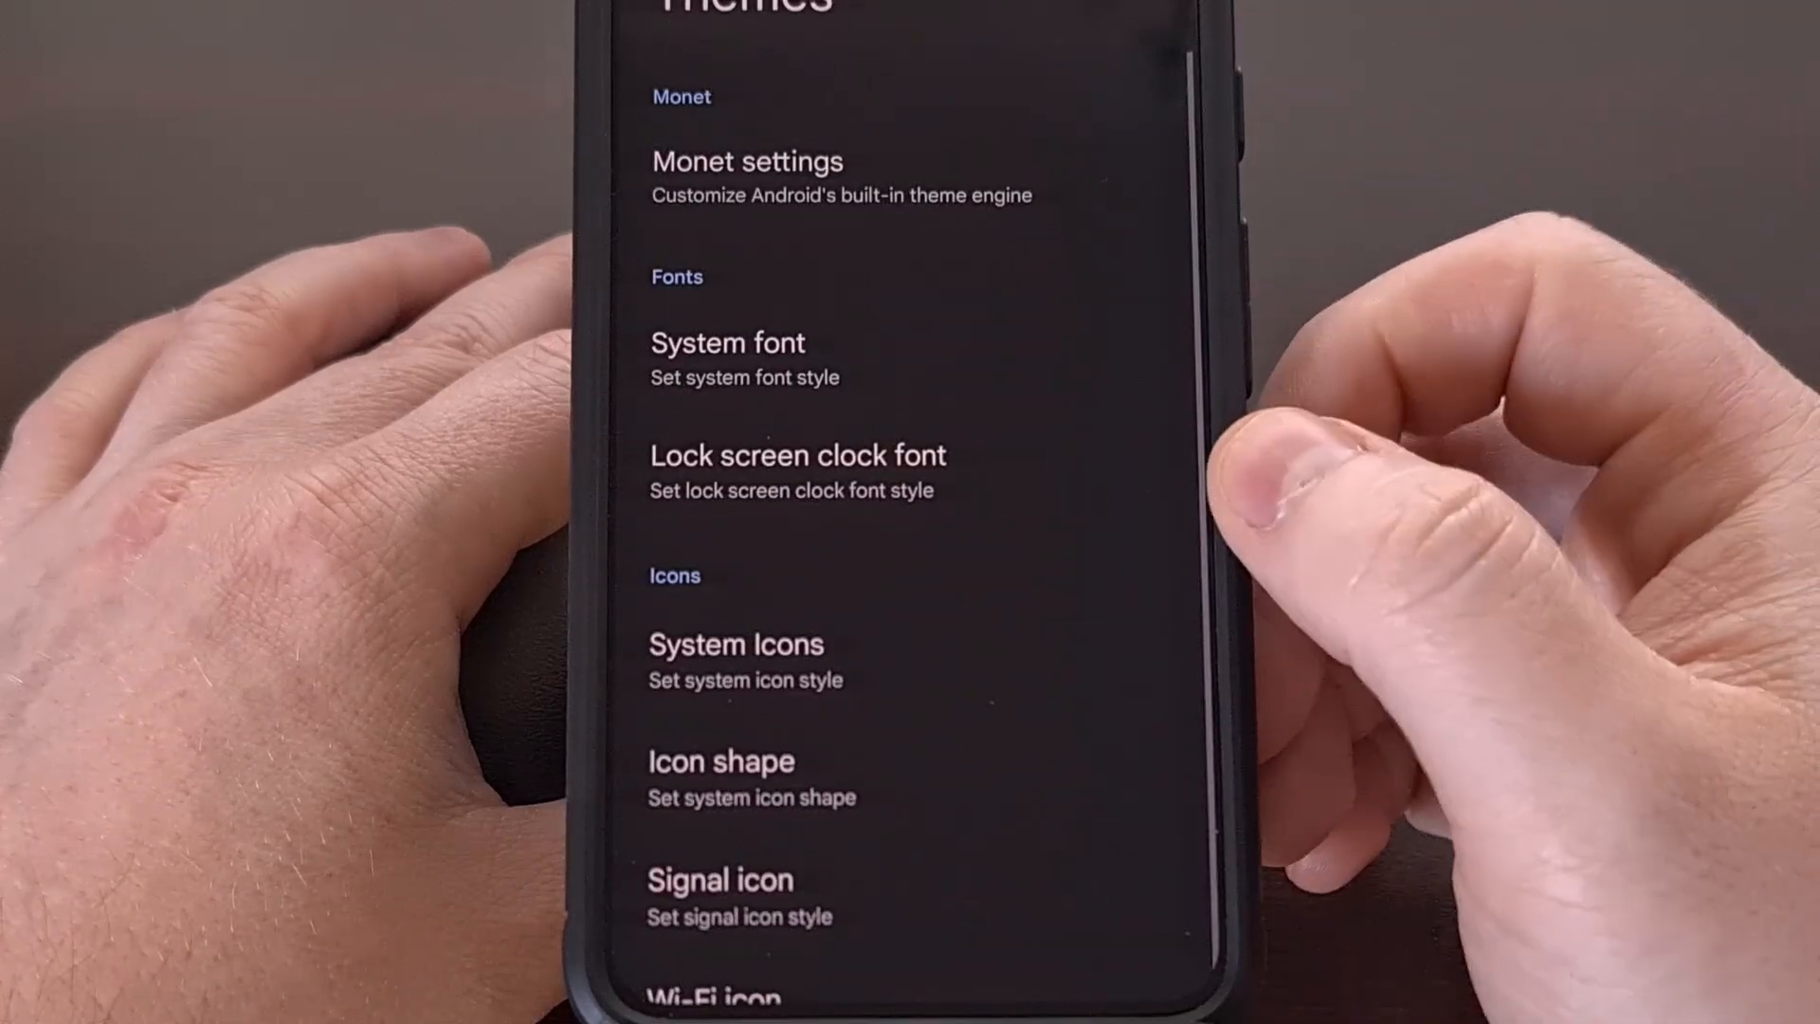
- Browse the signal and Wi-Fi icon style galleries, then return to the Evolver categories
left_click(720, 760)
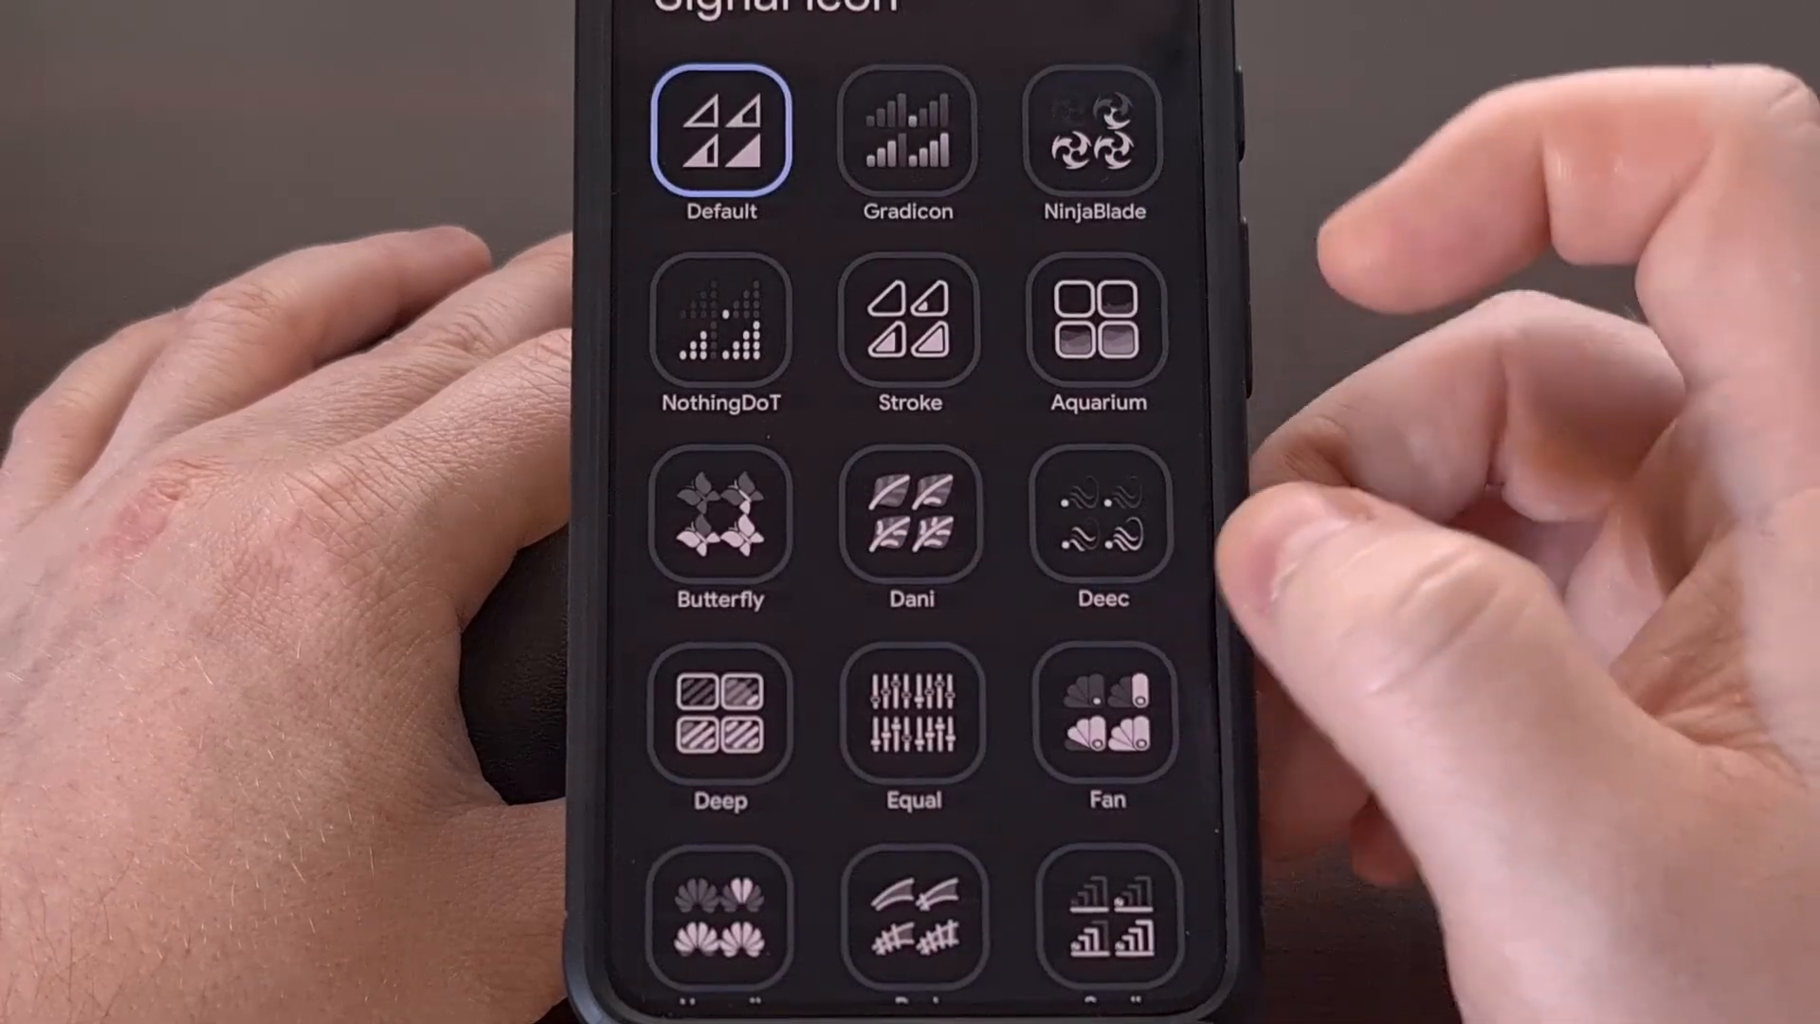
scroll("down", 3)
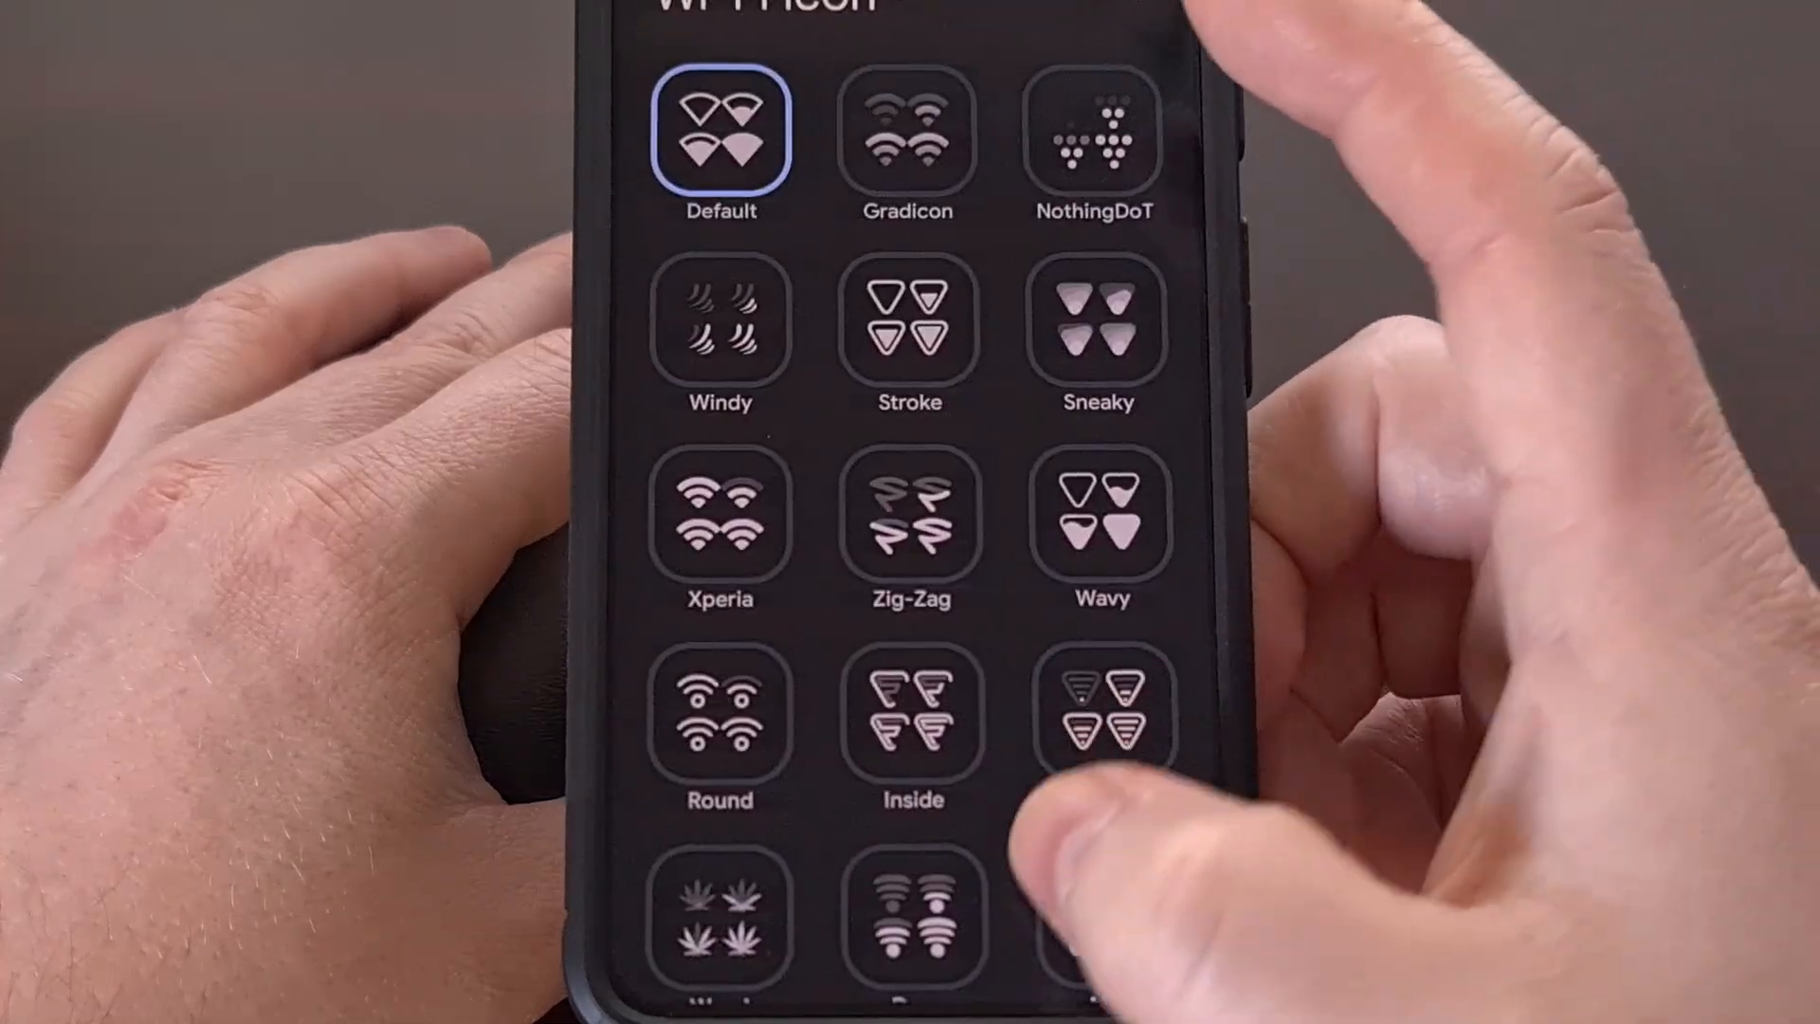
scroll("down", 3)
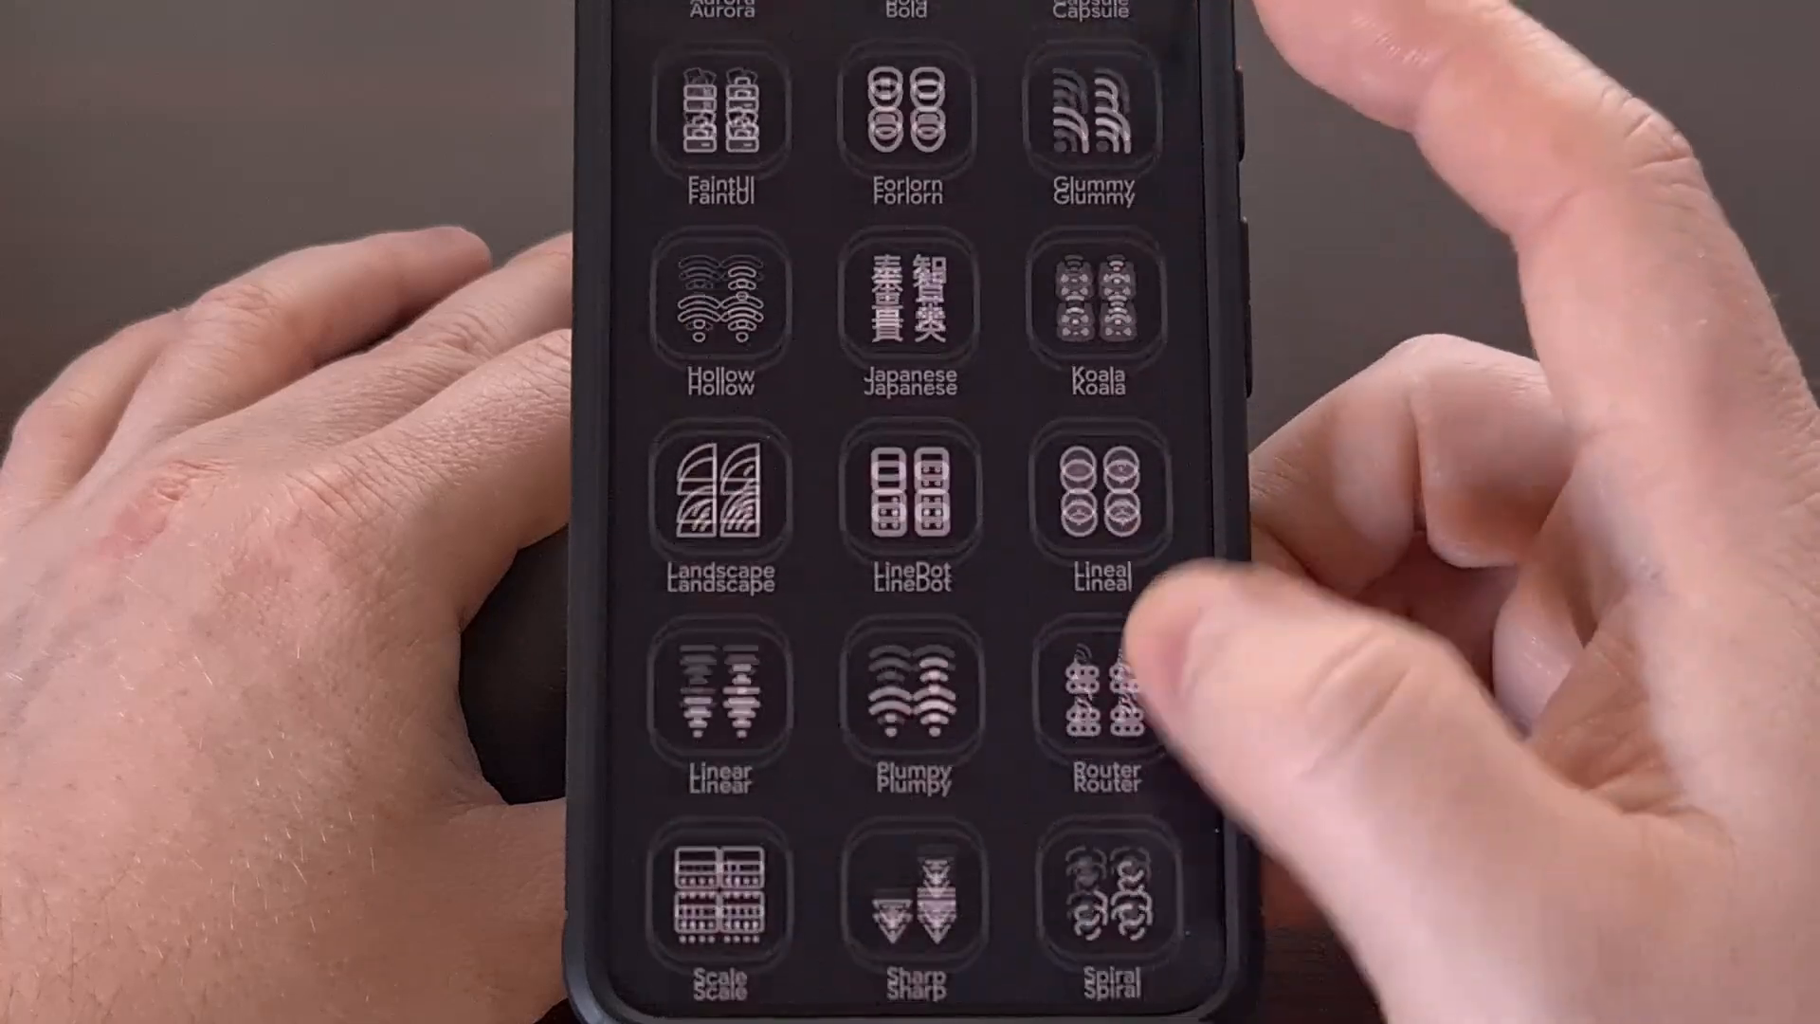
scroll("down", 3)
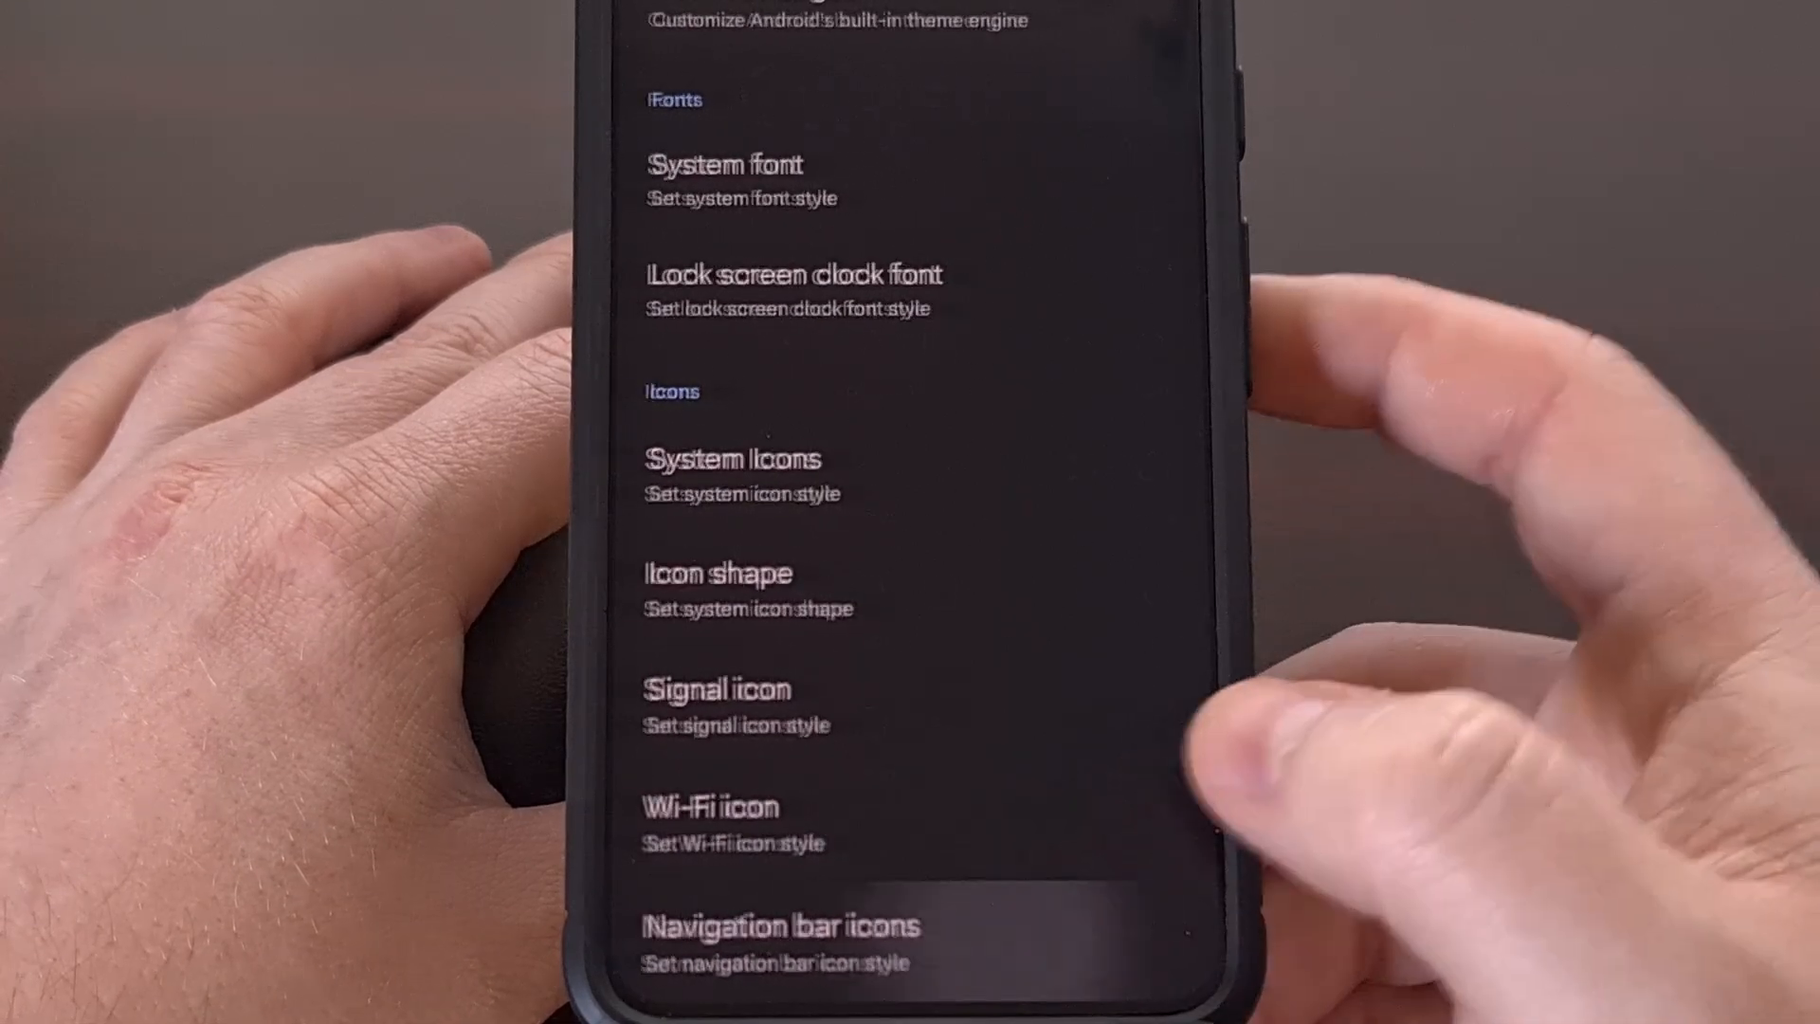
left_click(787, 925)
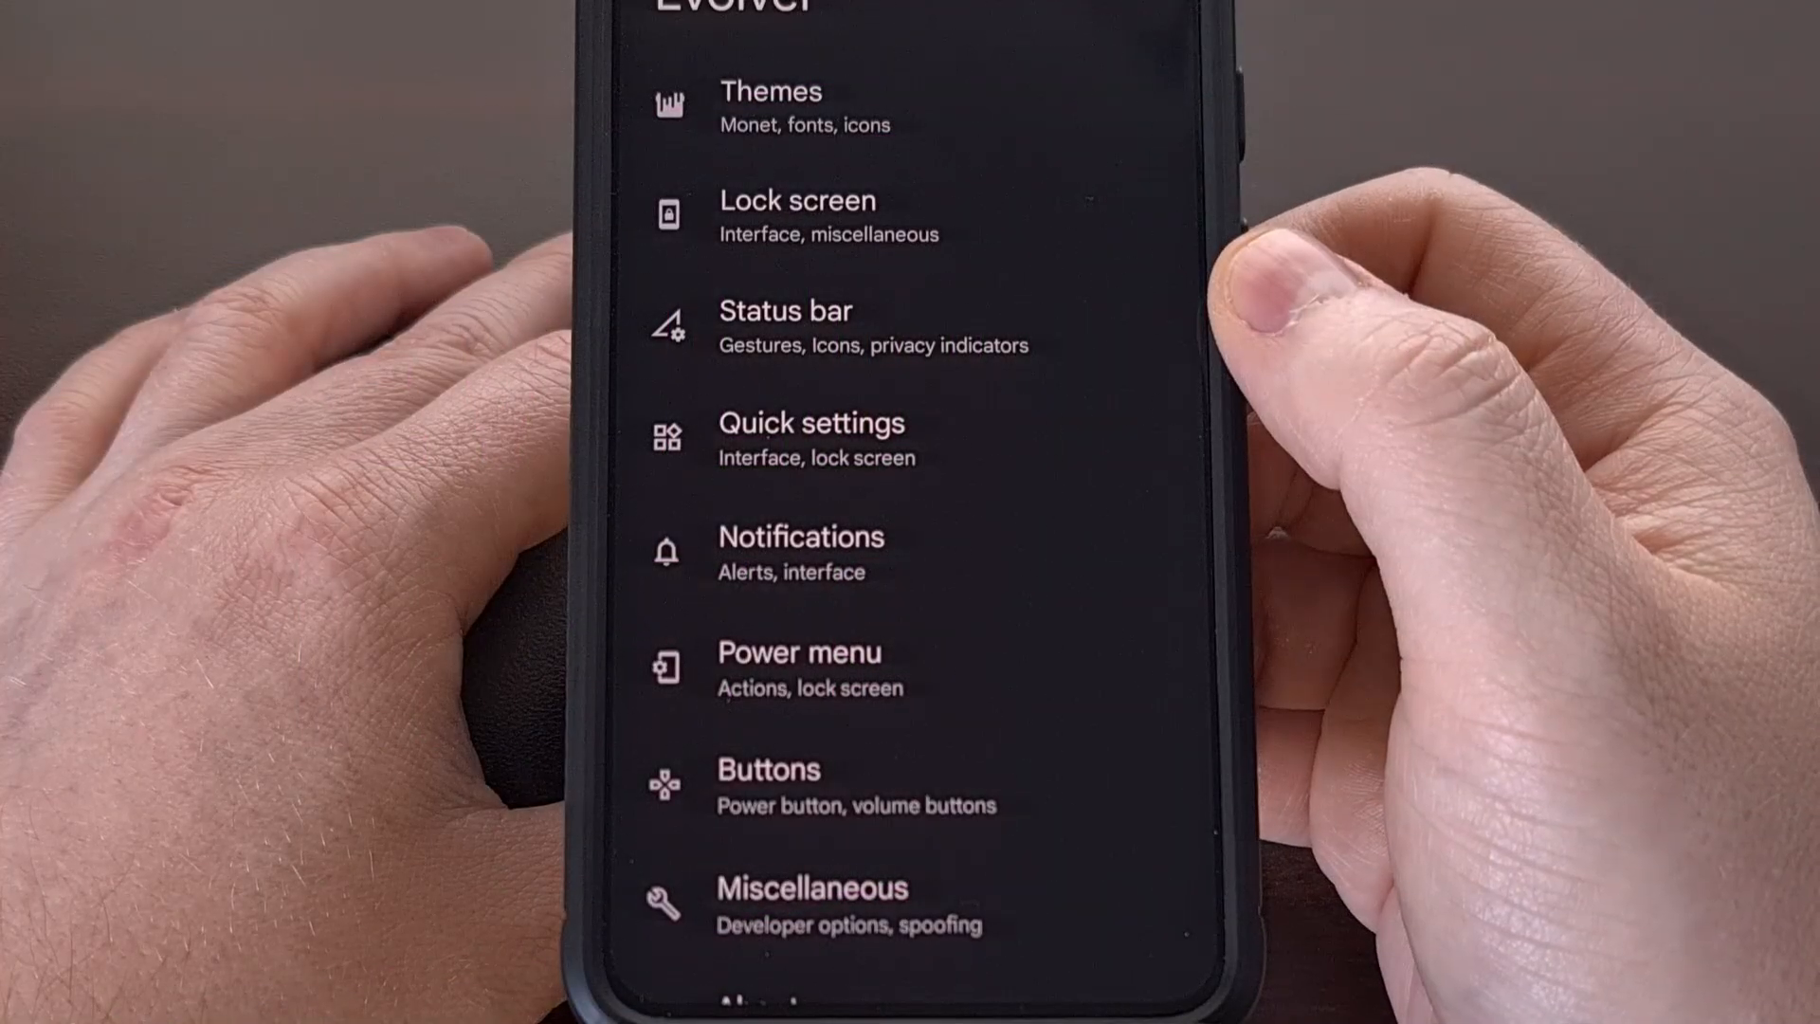
left_click(798, 216)
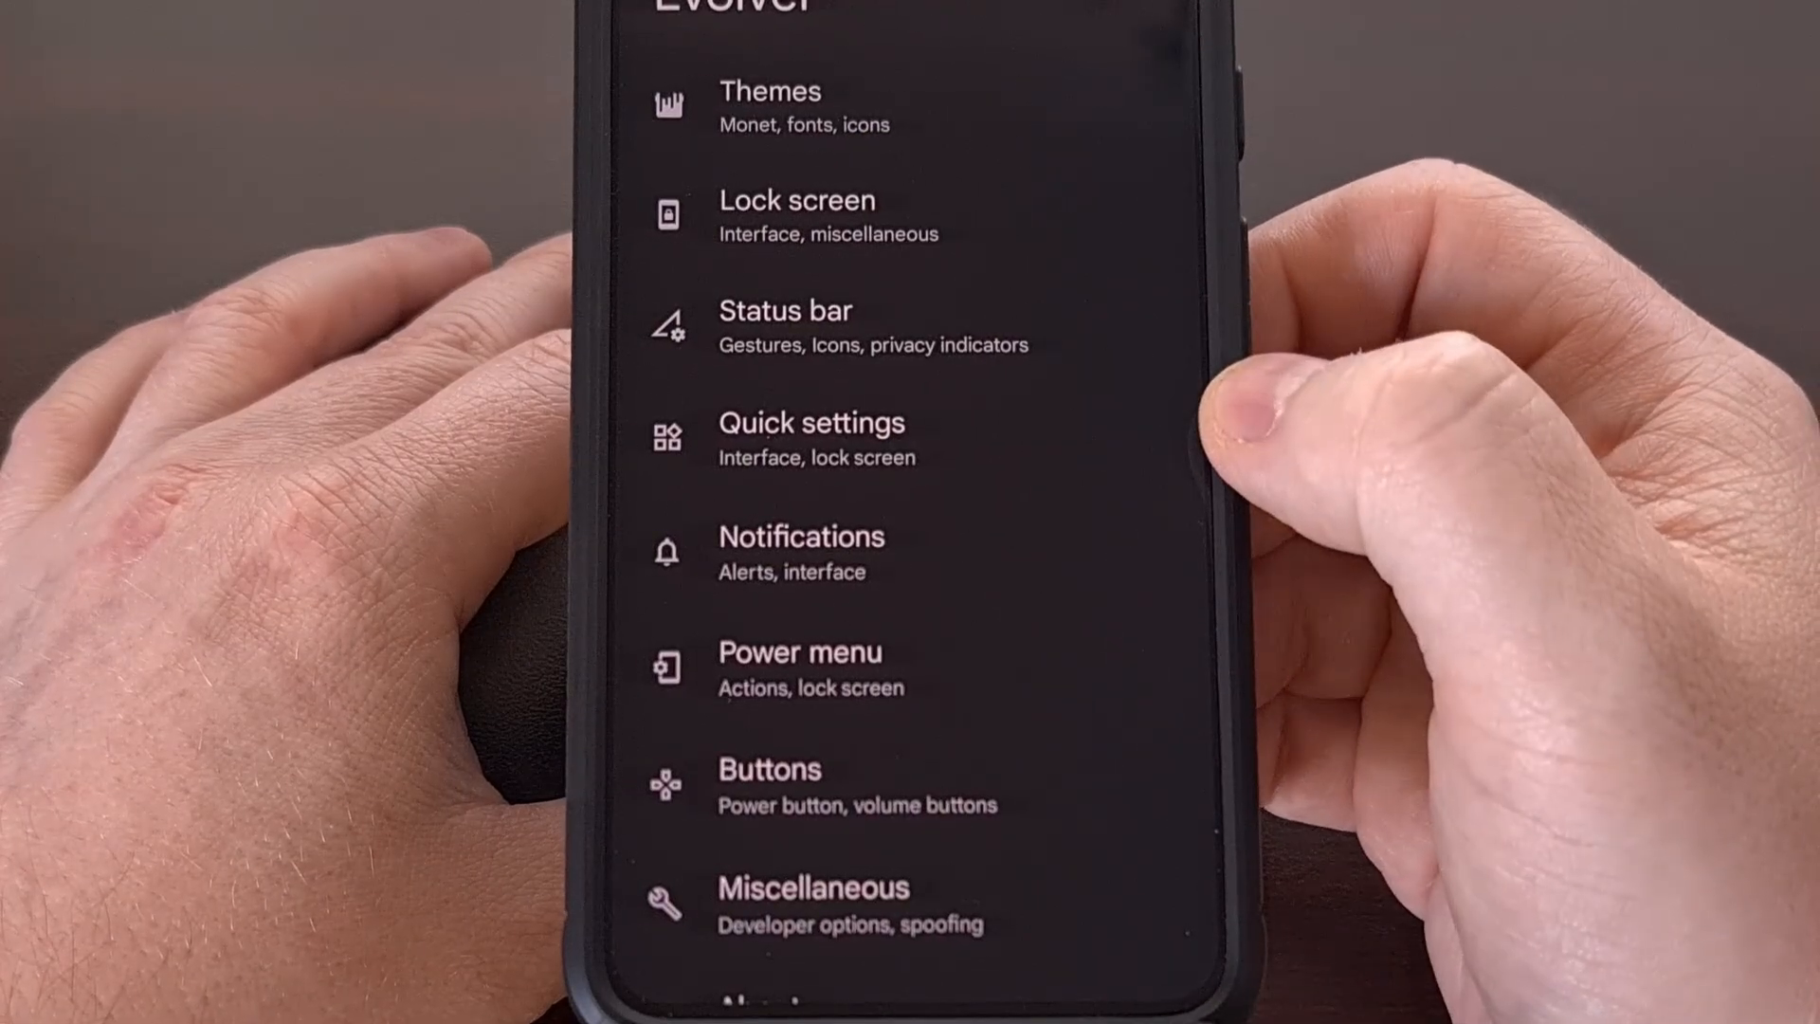
left_click(785, 325)
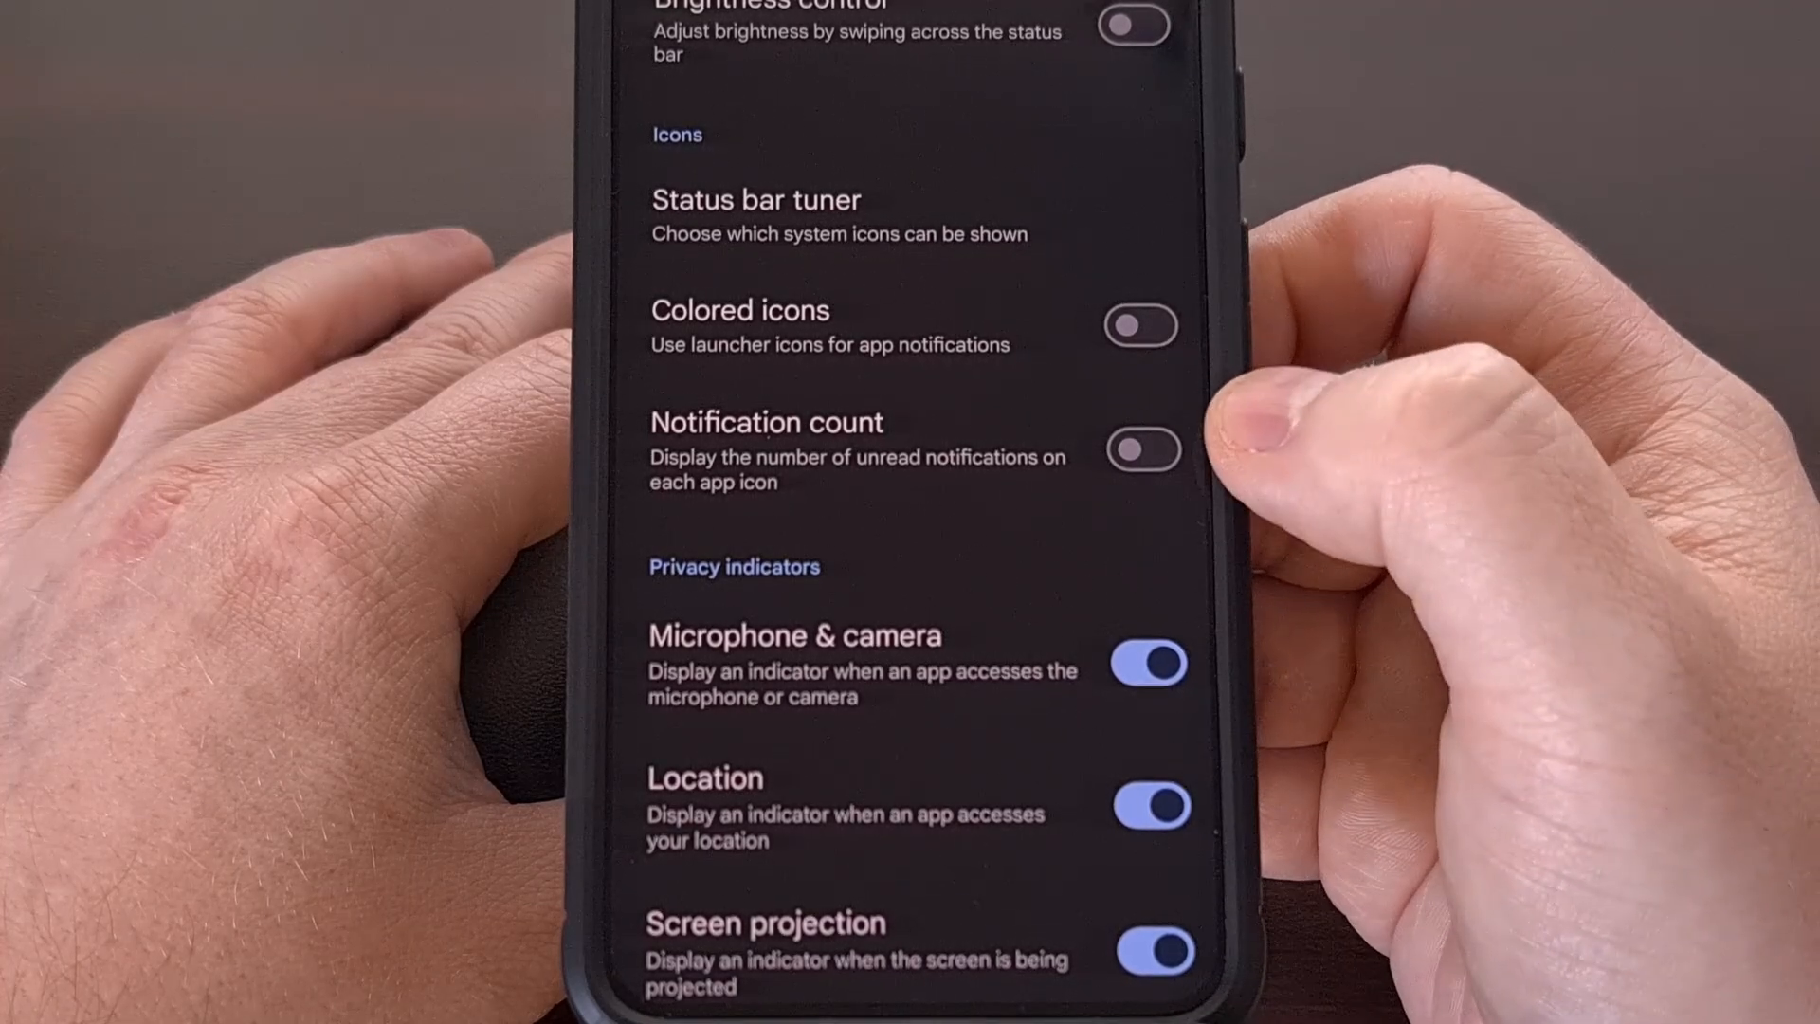
scroll("down", 3)
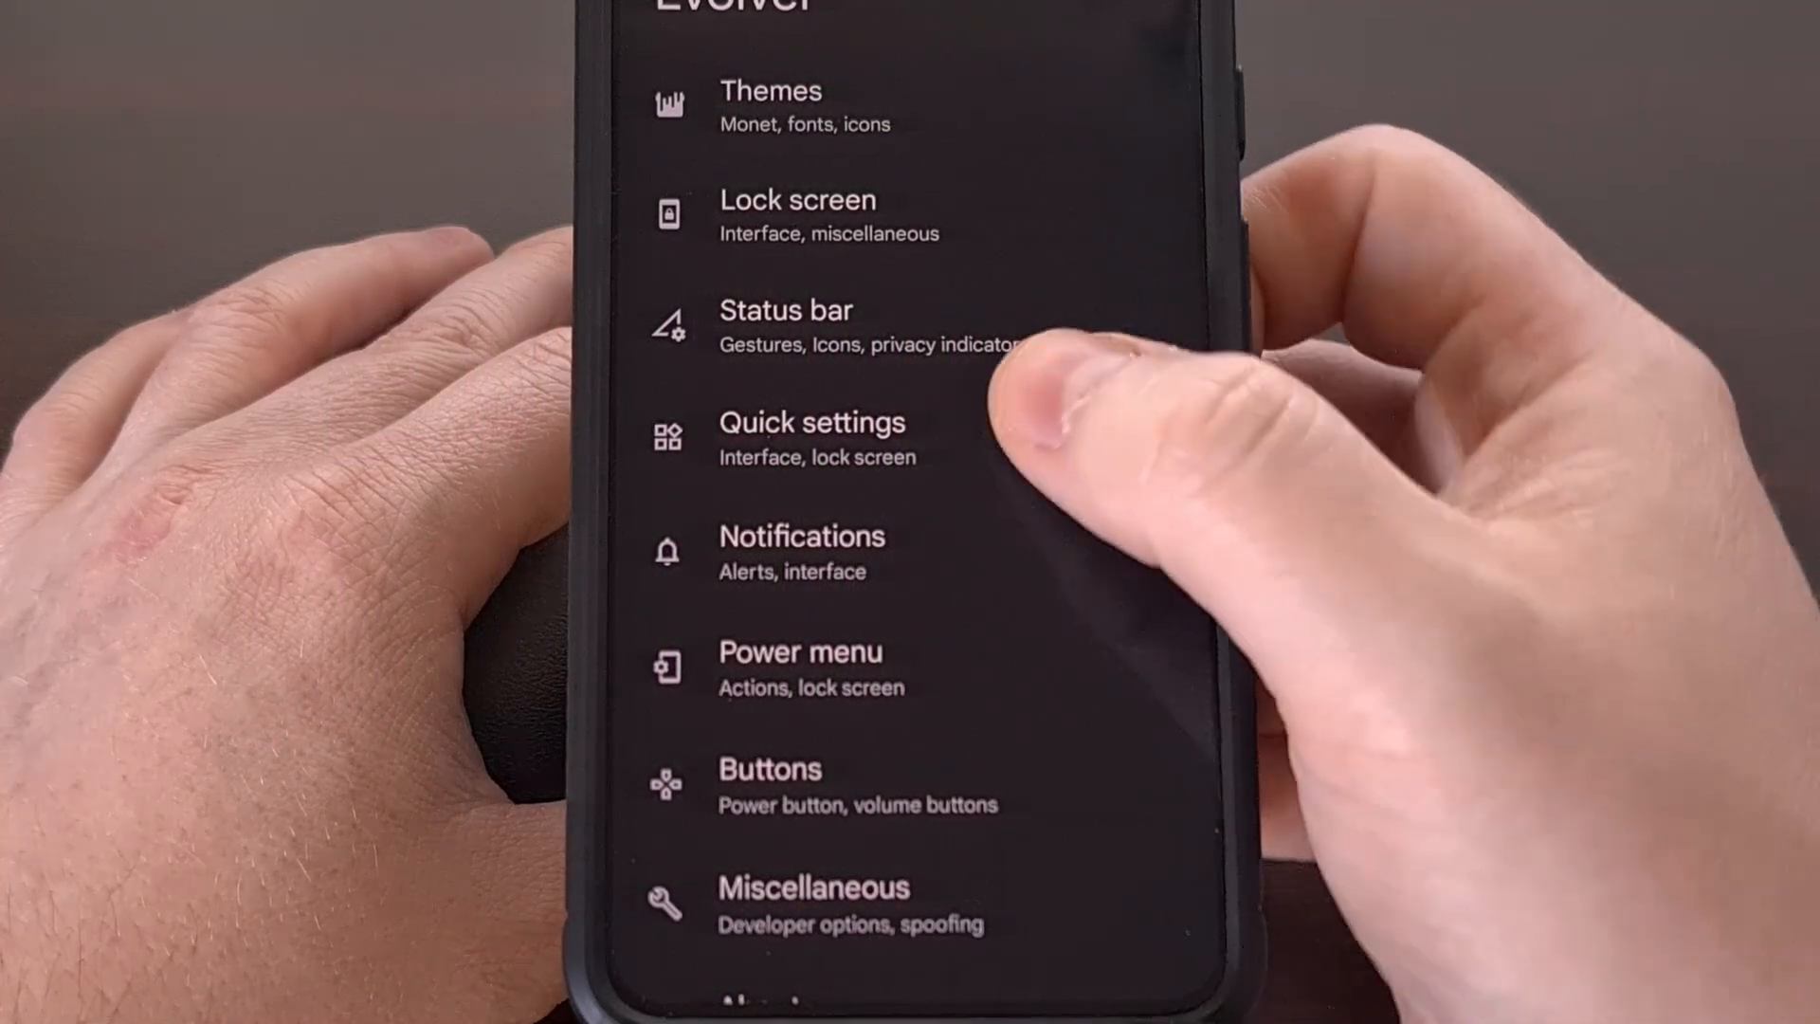
left_click(813, 439)
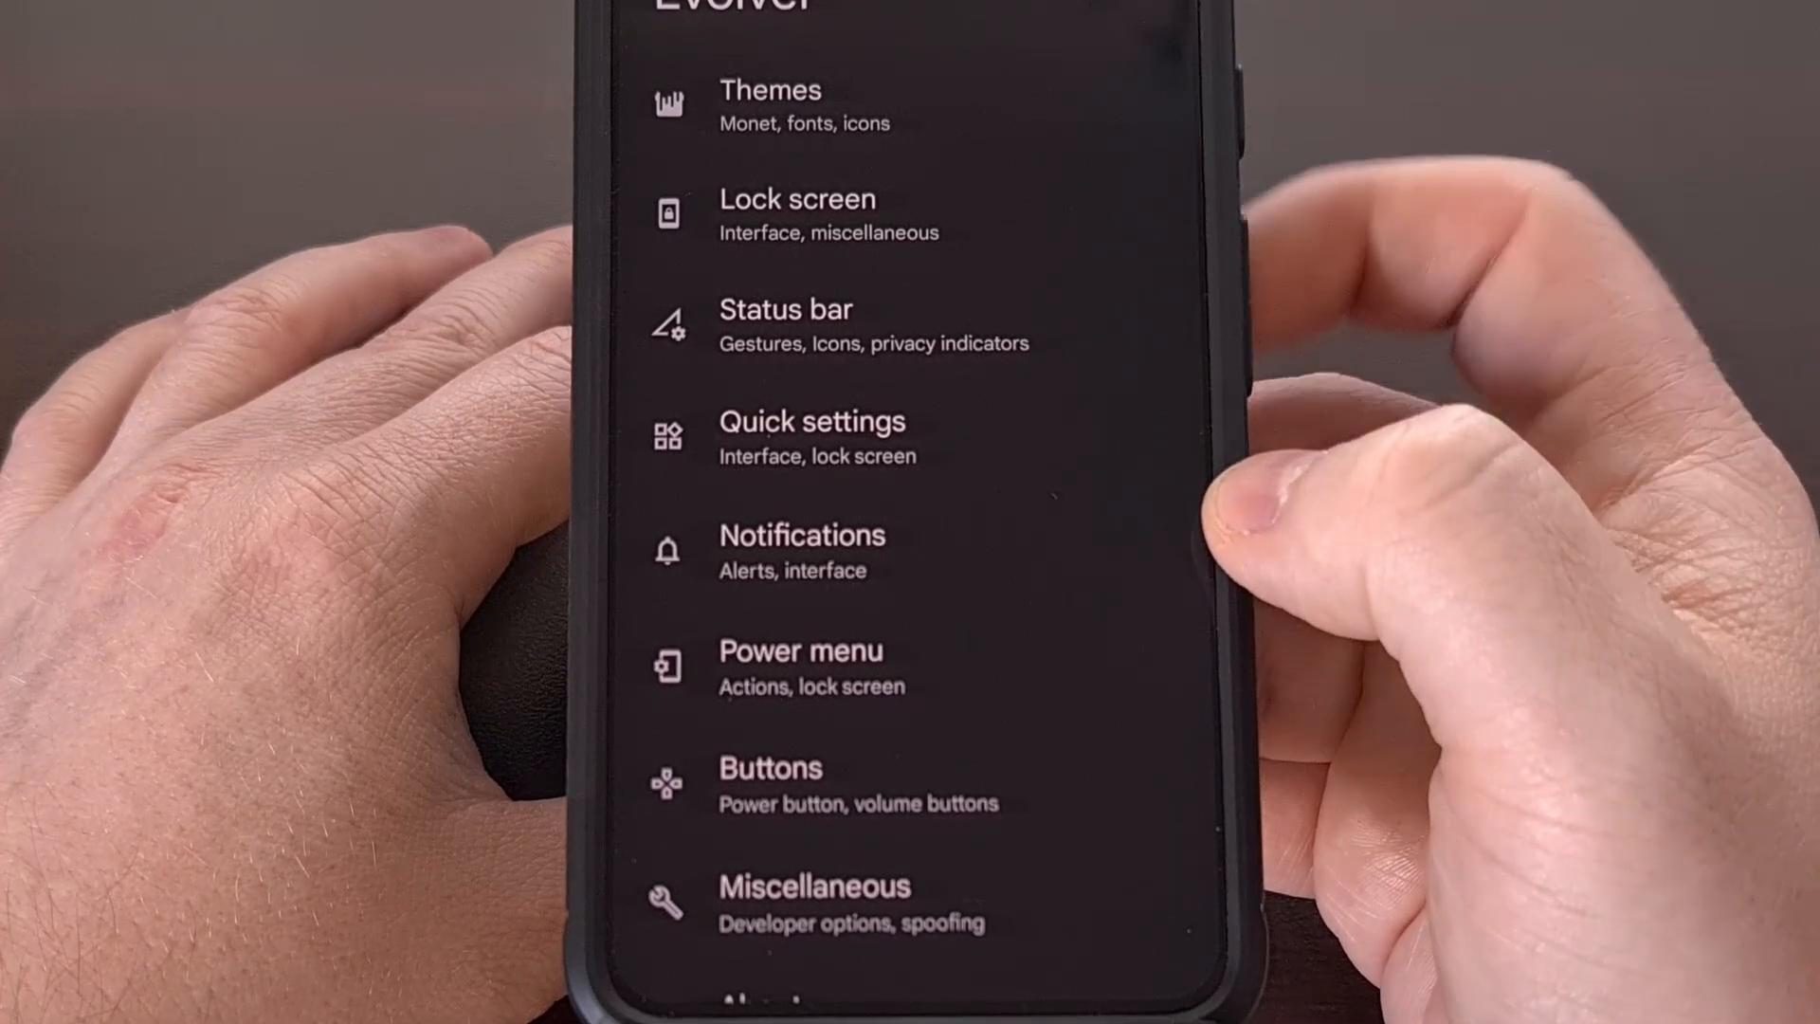
left_click(801, 552)
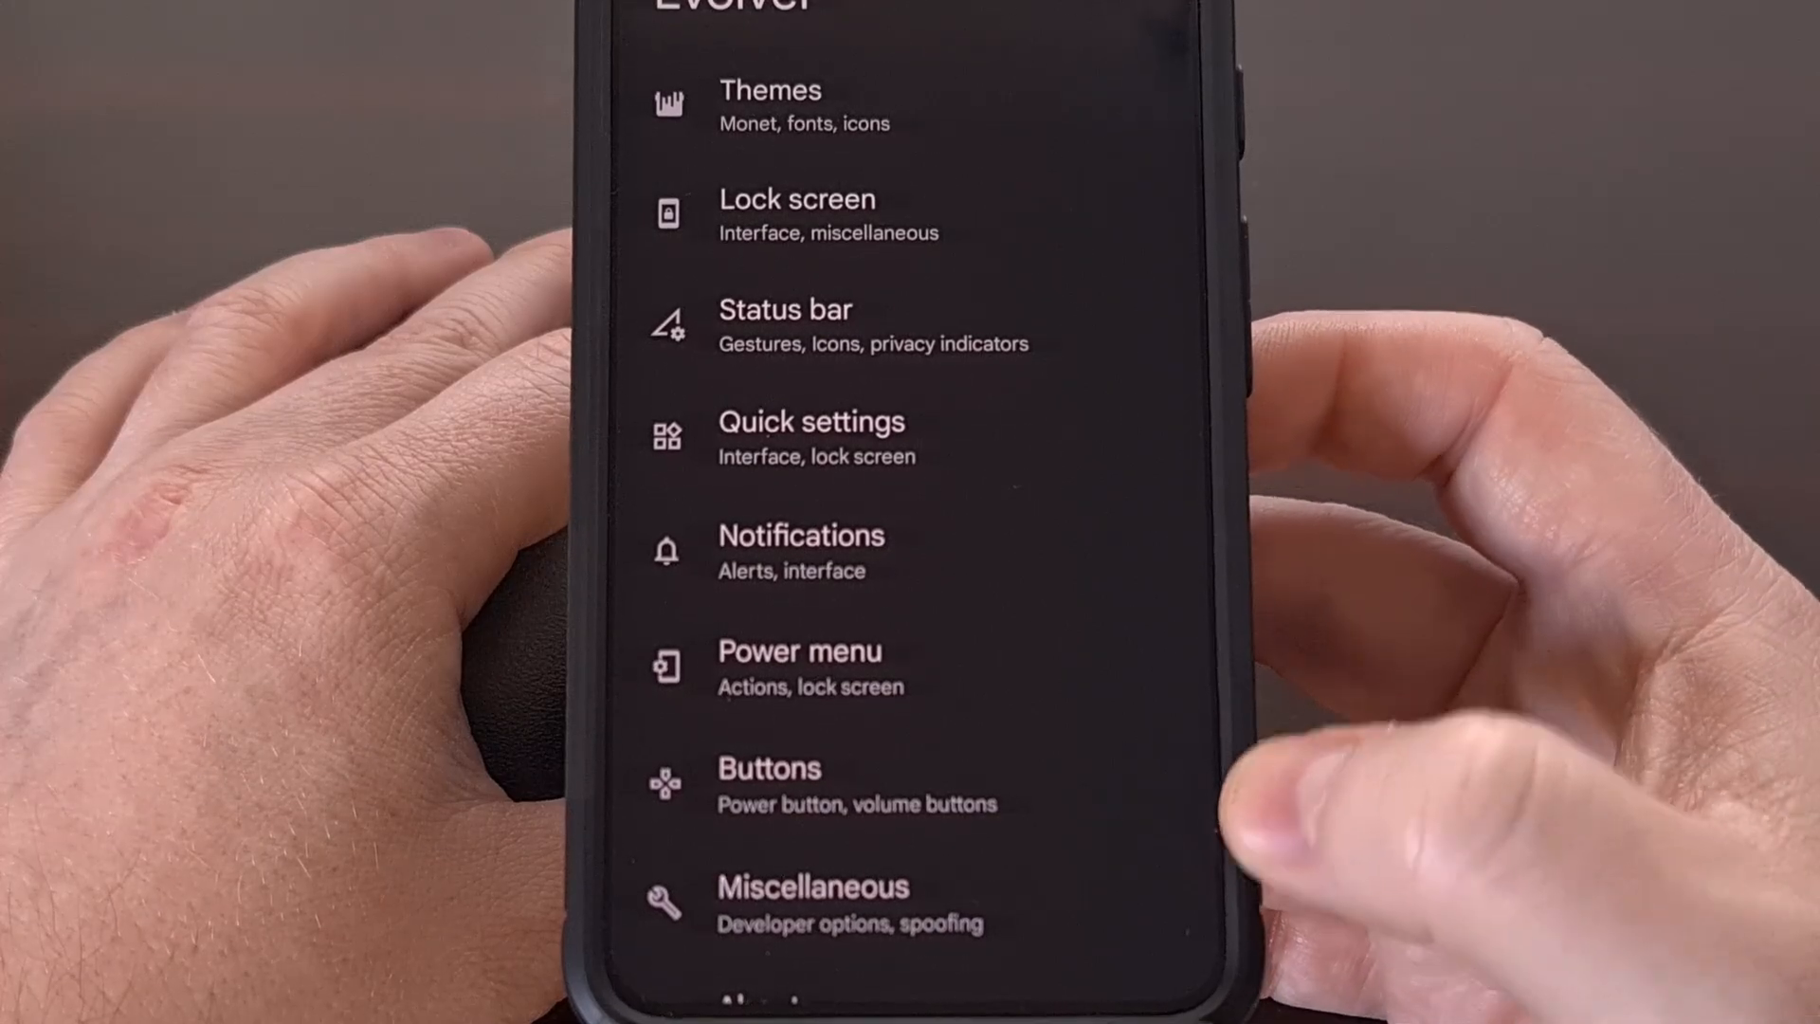
left_click(800, 651)
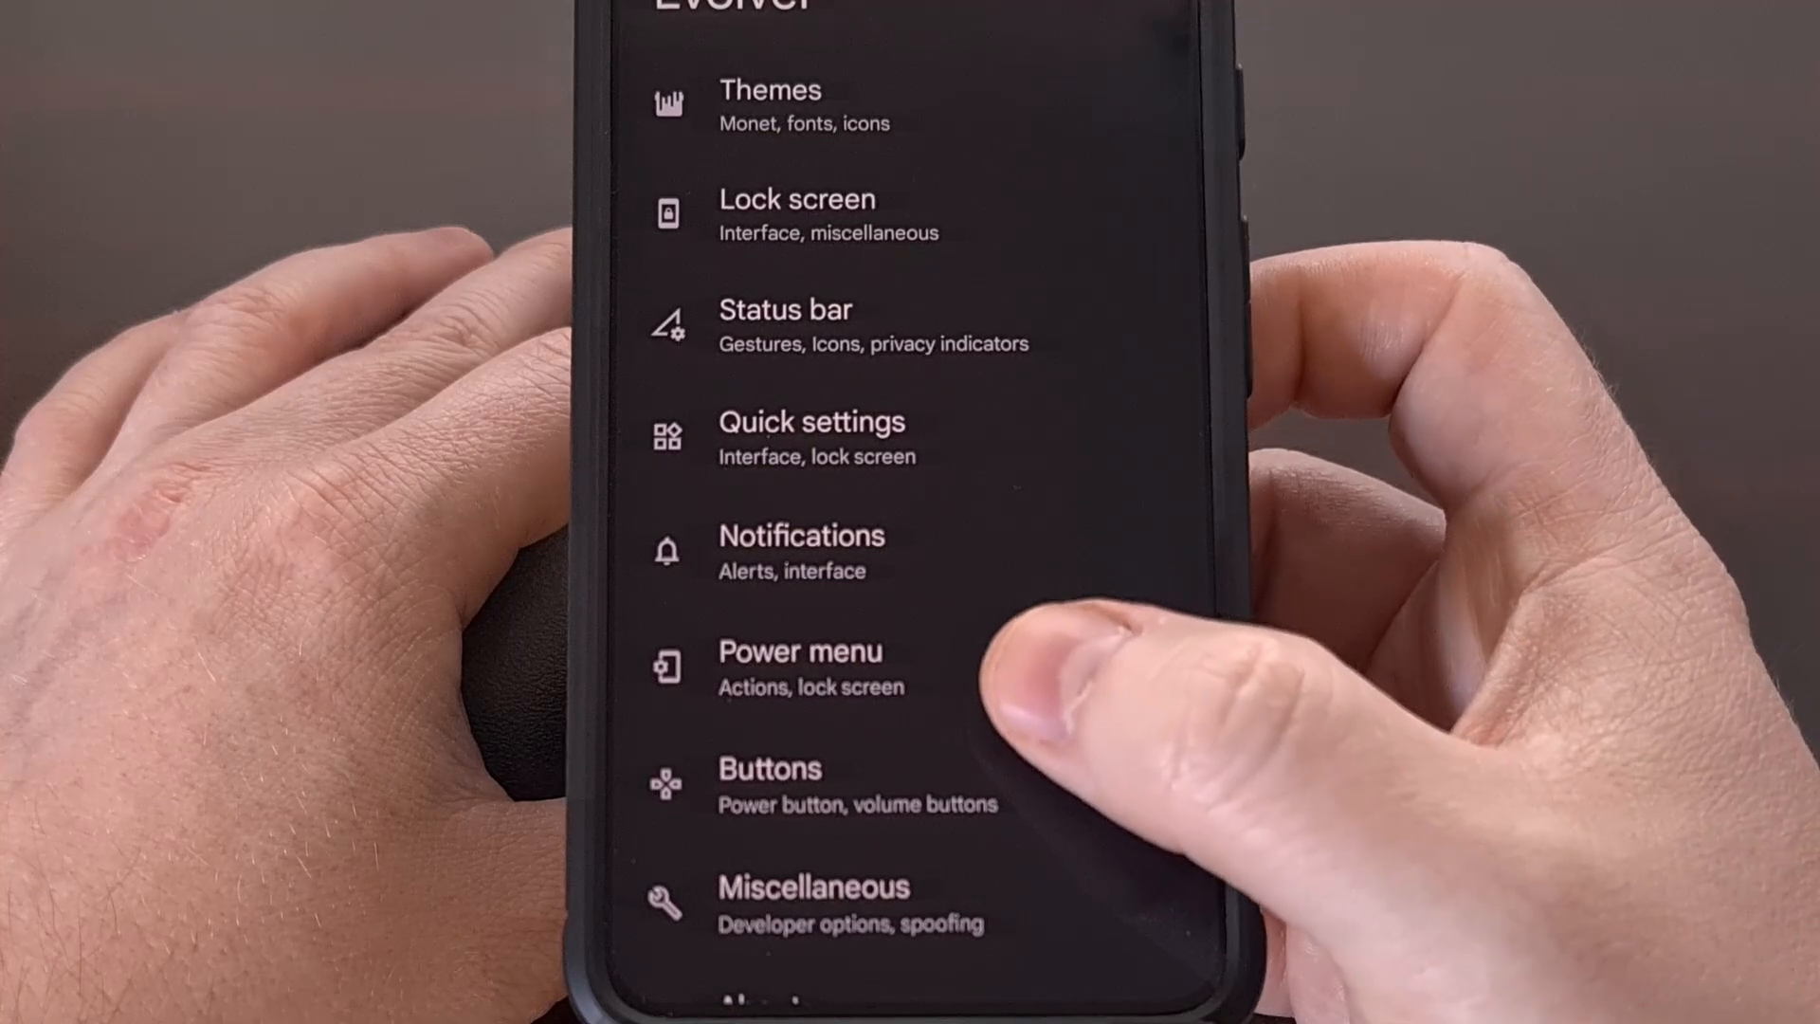
left_click(770, 767)
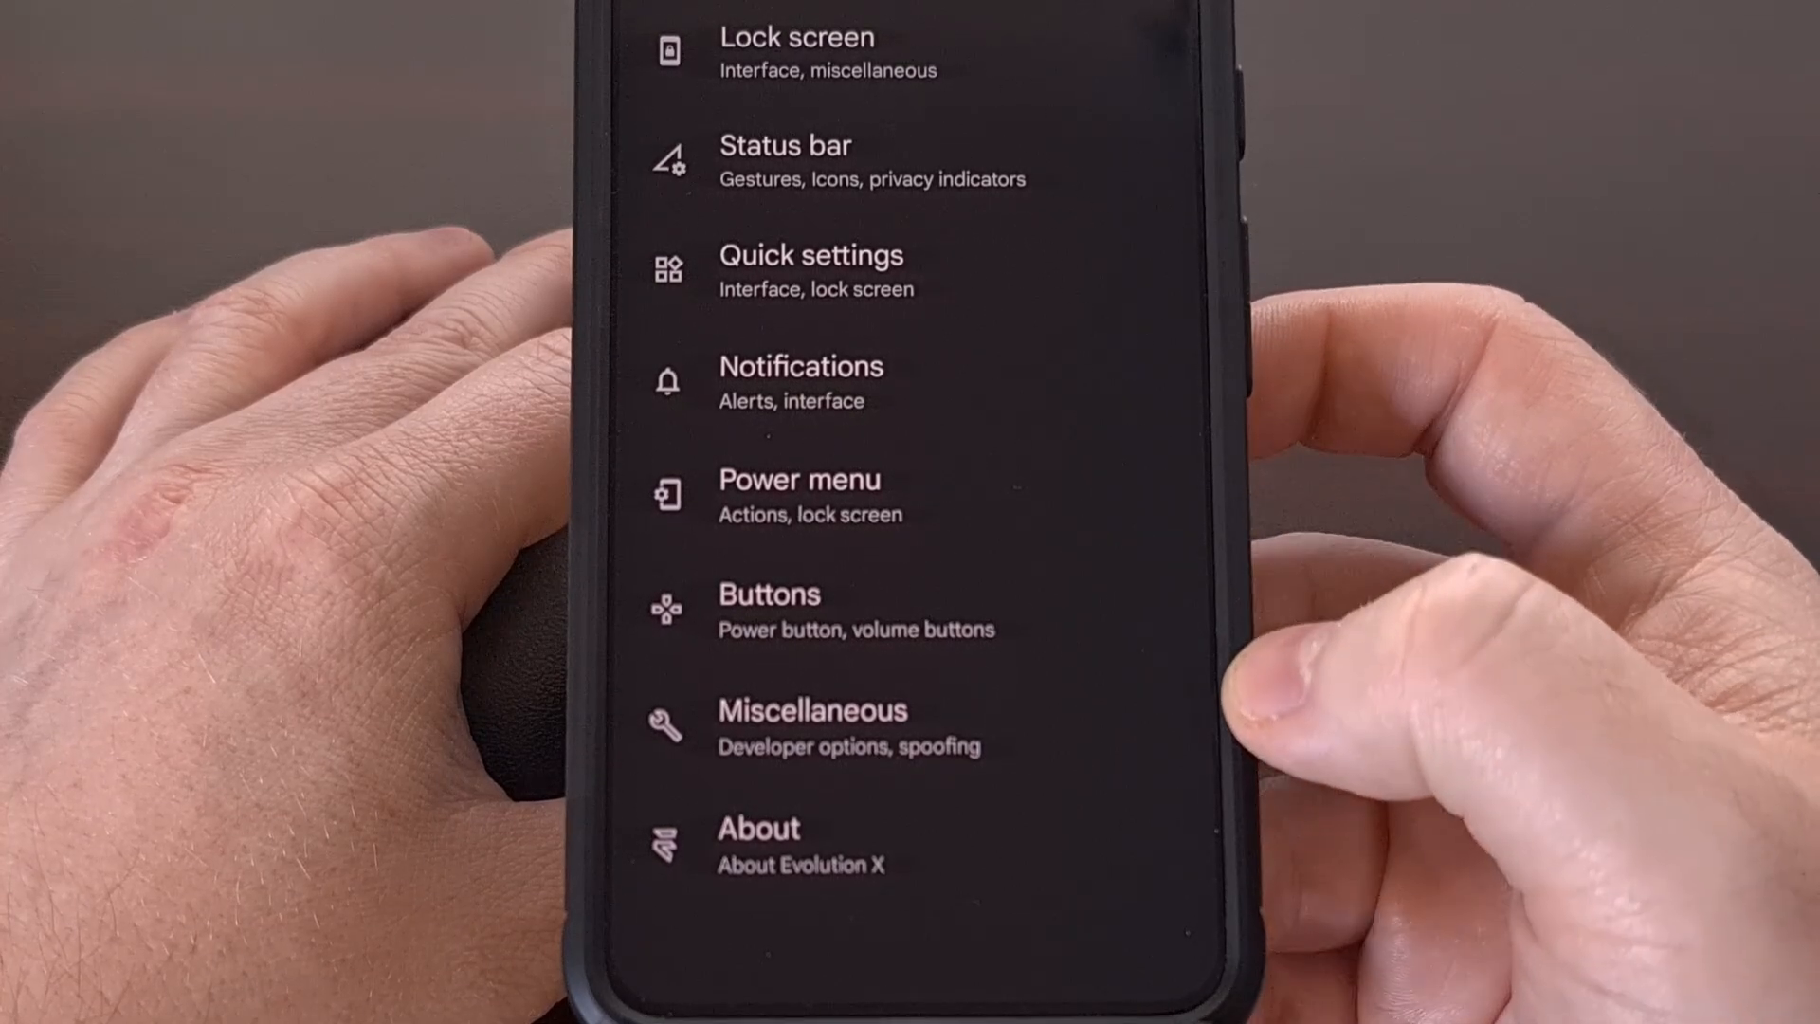
left_click(812, 709)
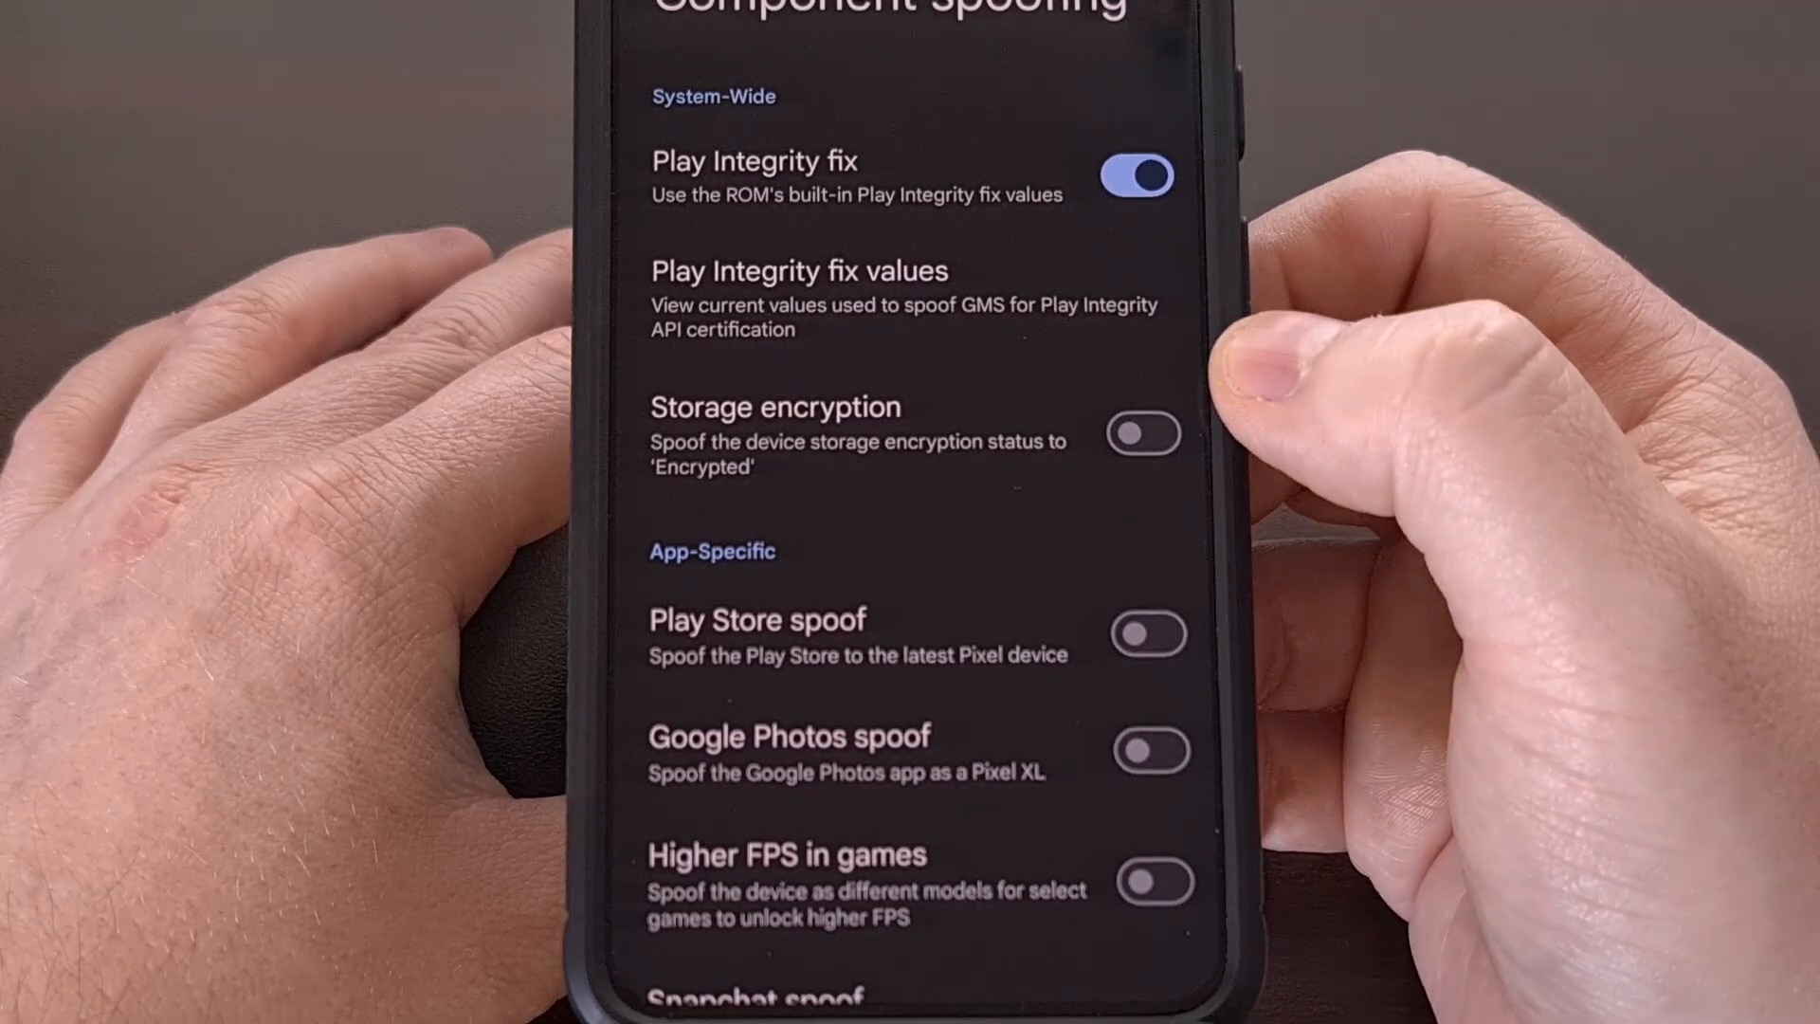
- Scroll through the Play Integrity fix and app-specific spoofing toggles
scroll("down", 3)
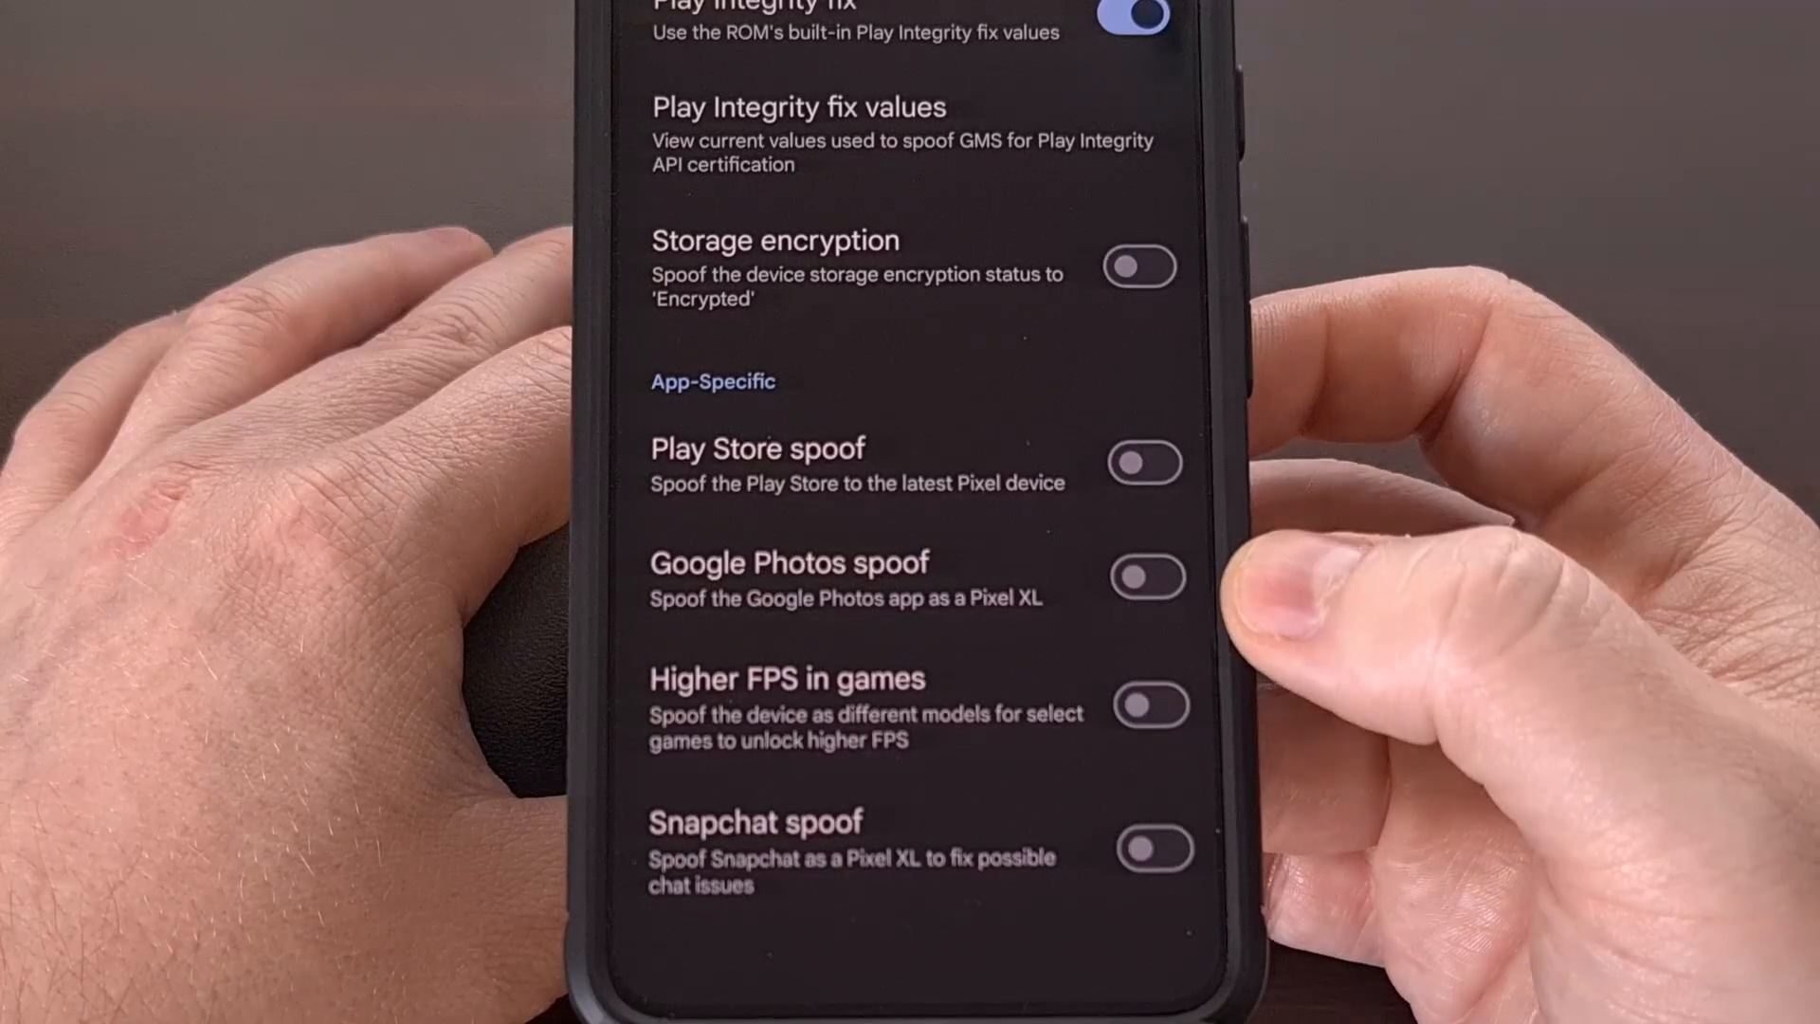
scroll("down", 3)
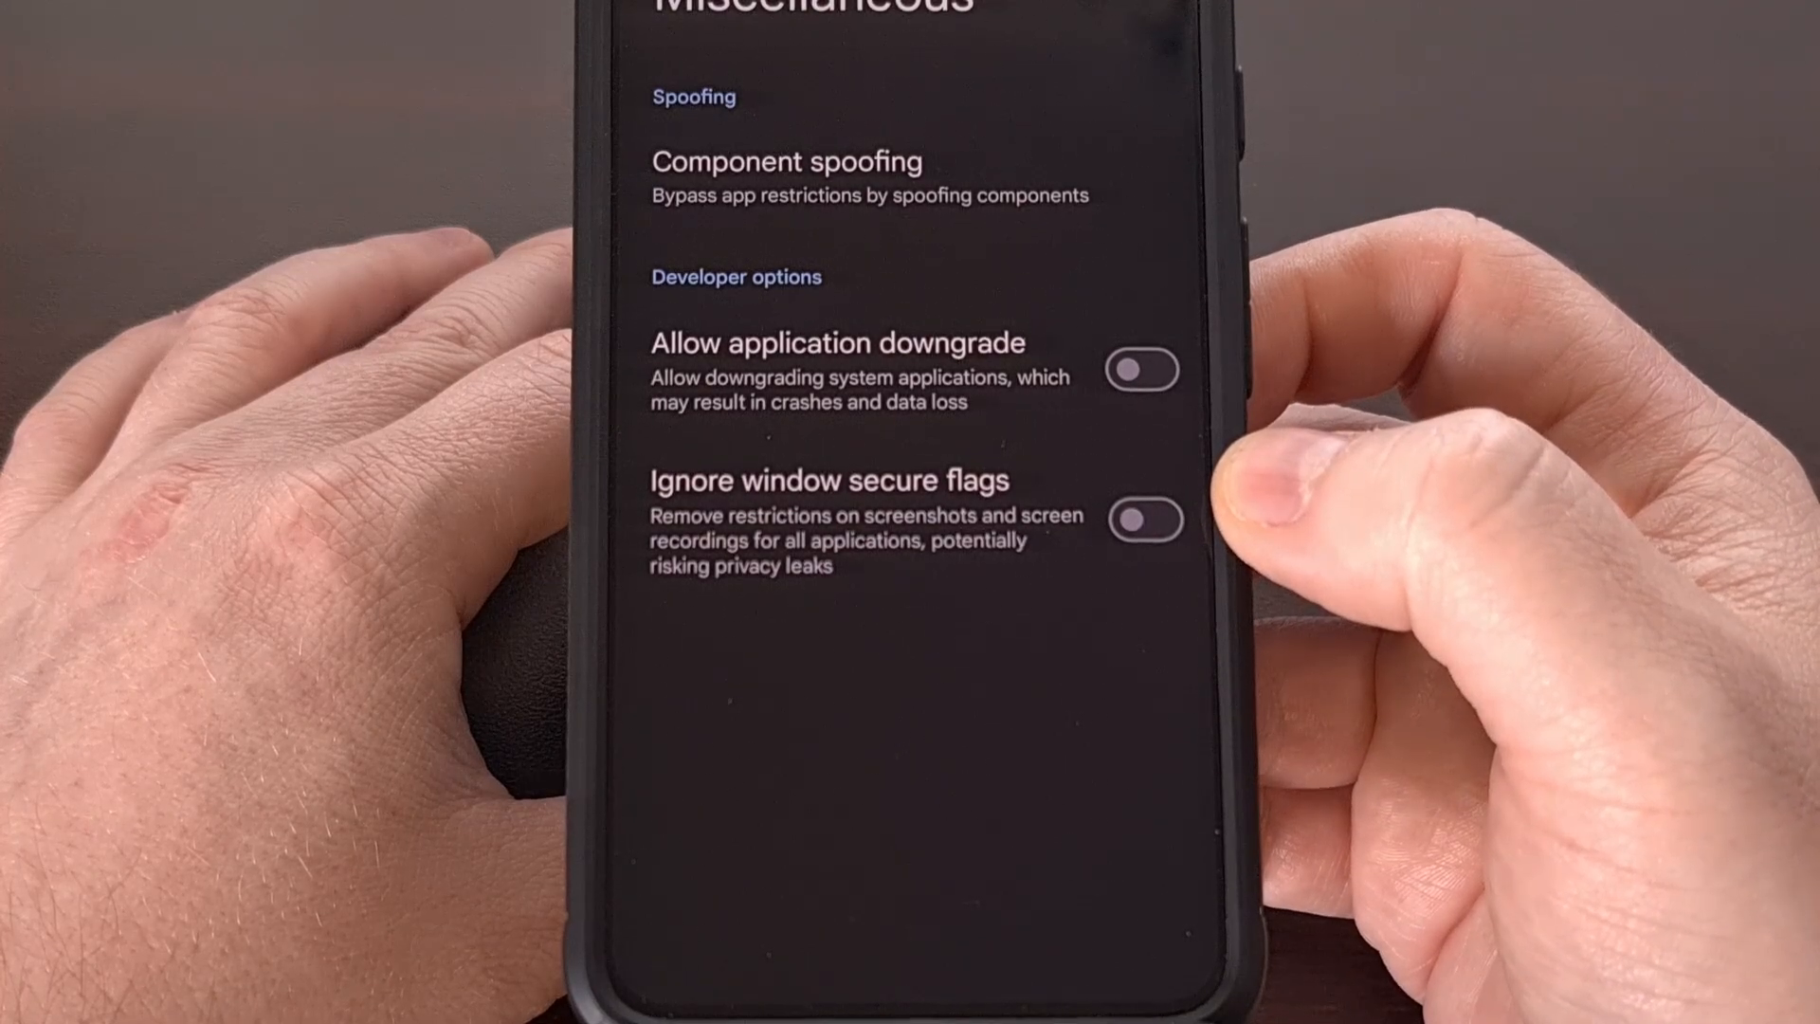
mouse_move(1253, 499)
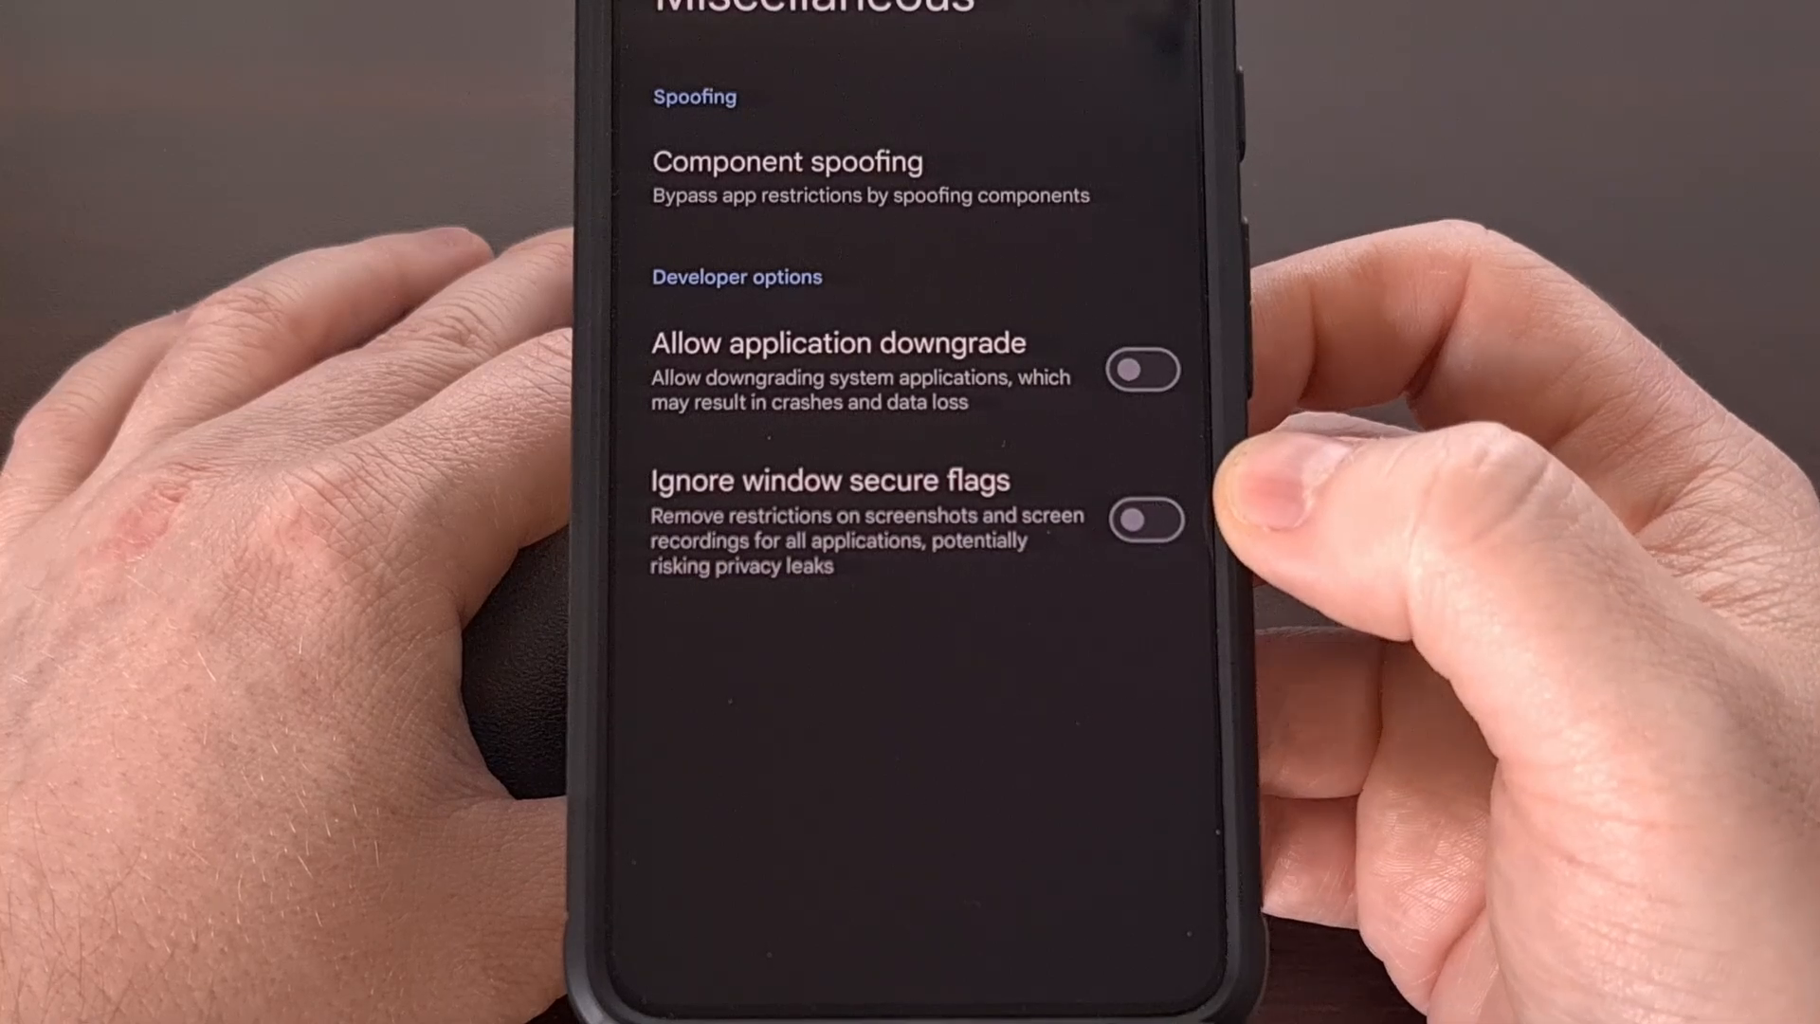